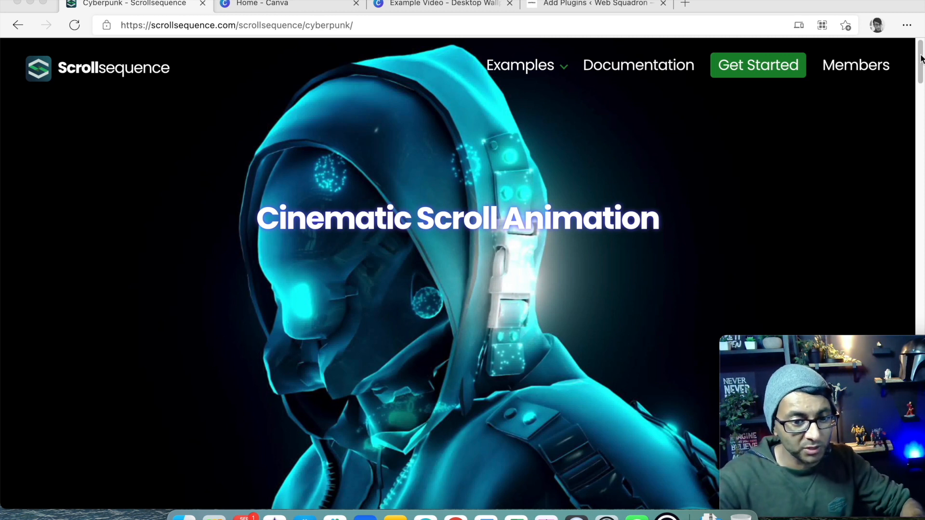
Step: Scroll down through the Scrollsequence homepage to review its animation features
left_click(235, 25)
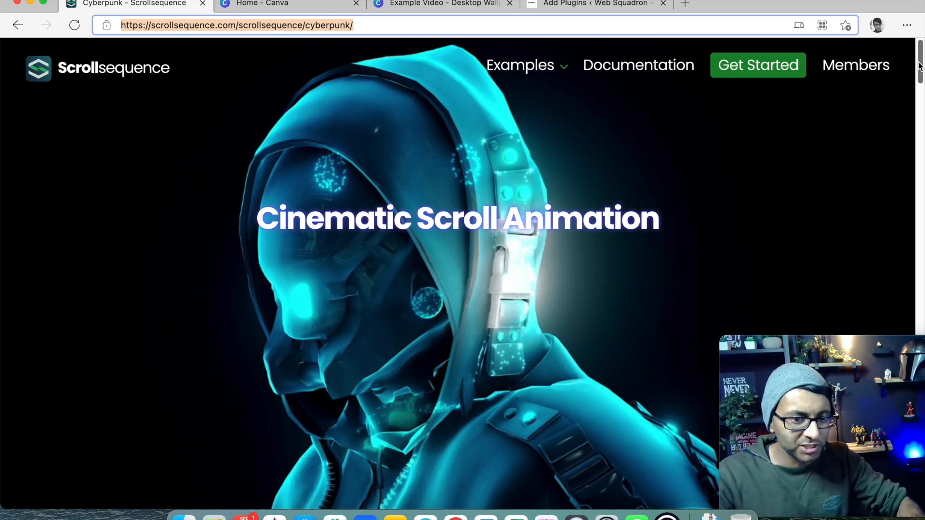
scroll("down", 3)
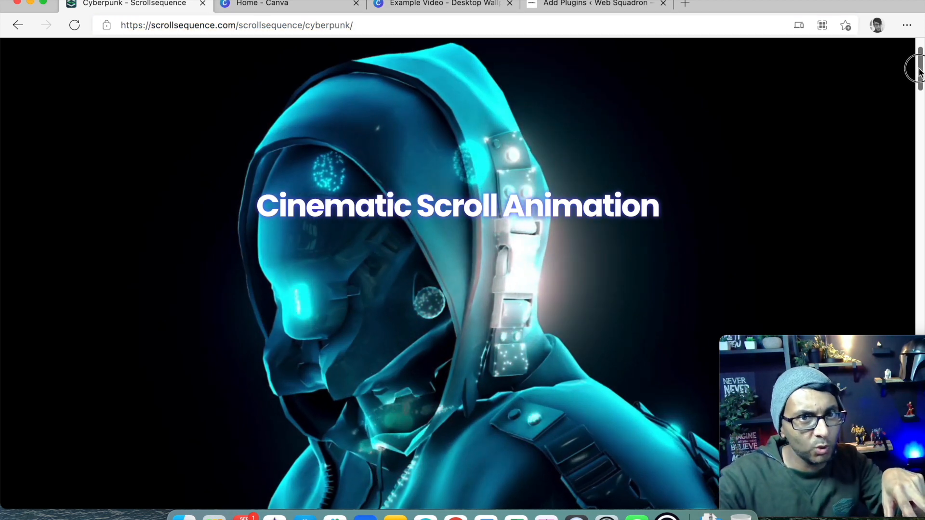
scroll("down", 3)
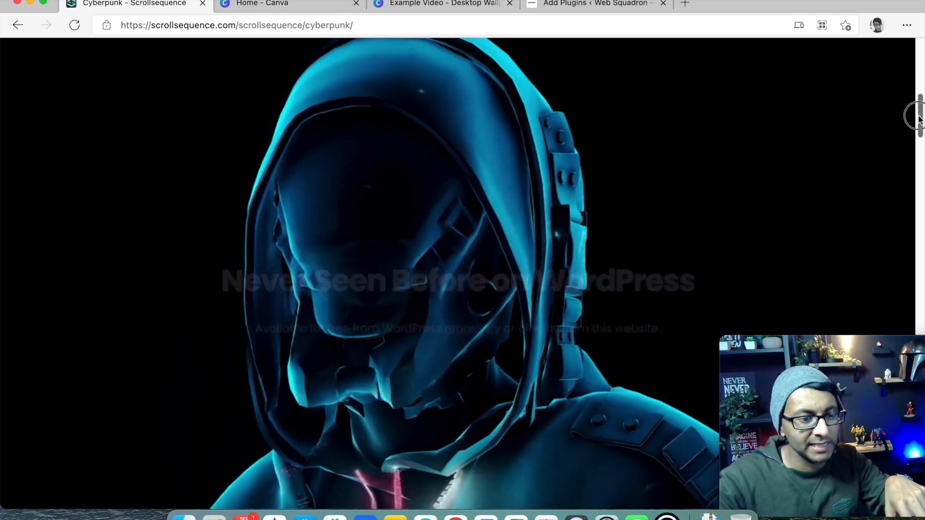
scroll("down", 3)
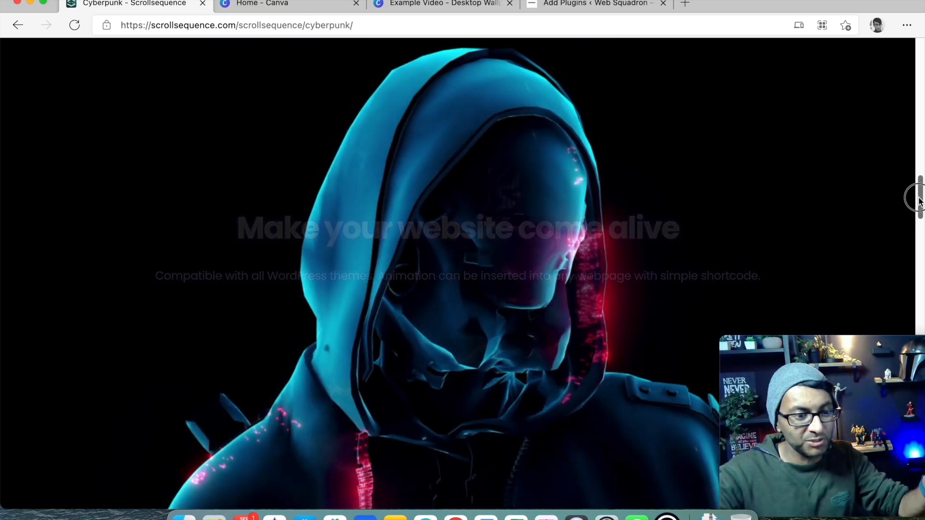
scroll("down", 3)
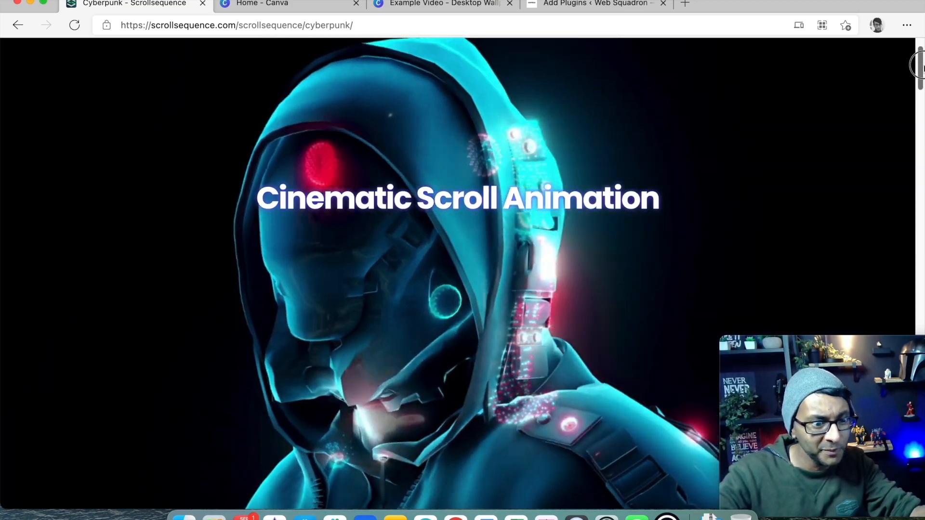
scroll("down", 3)
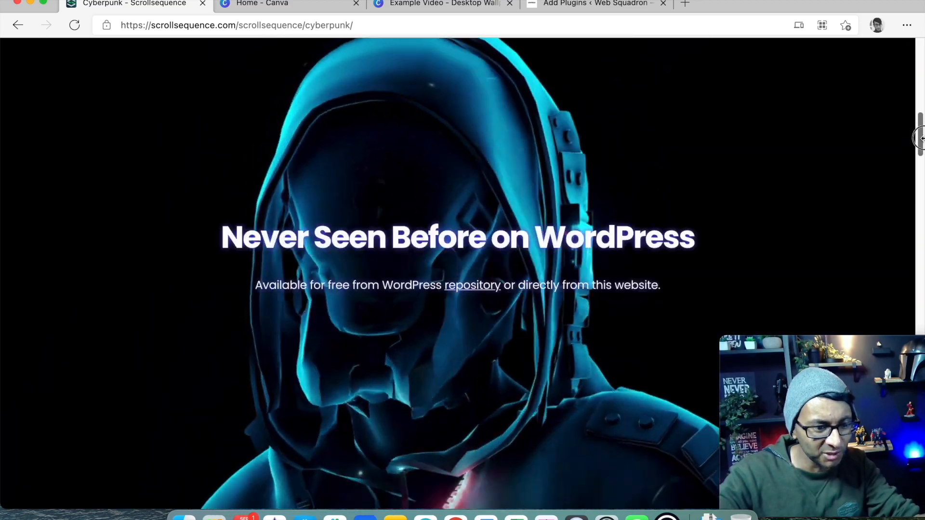
scroll("down", 3)
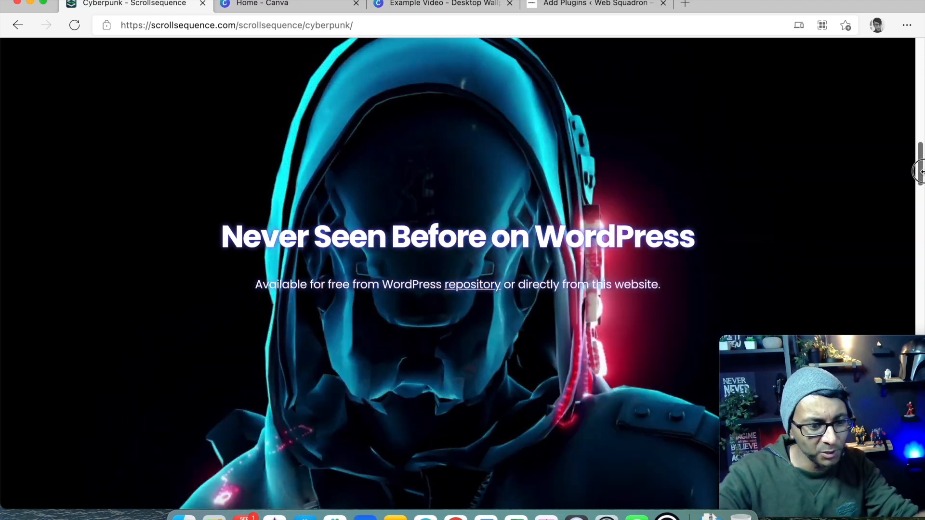
scroll("down", 3)
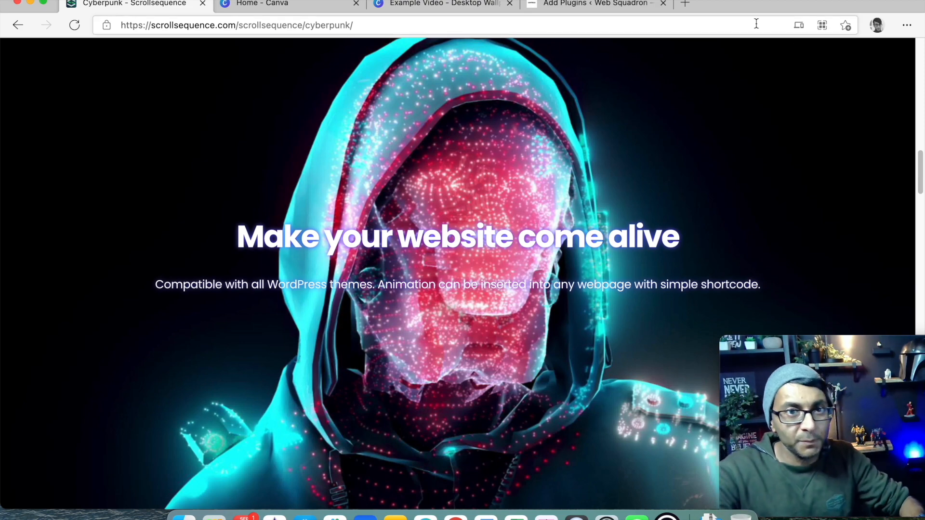
scroll("down", 3)
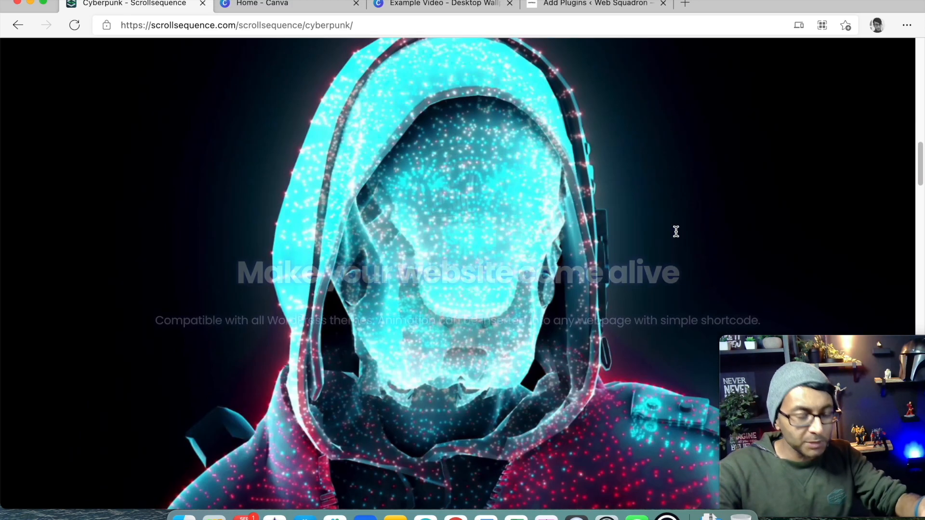
scroll("down", 3)
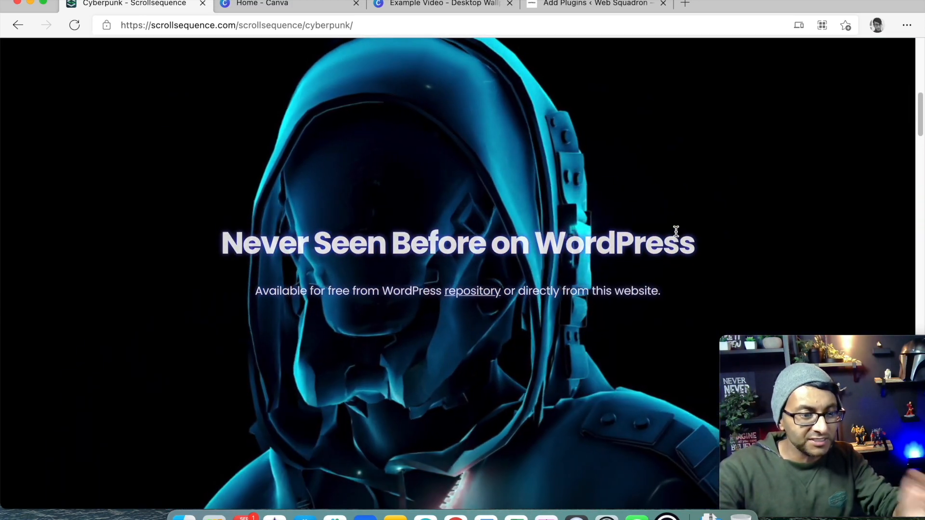
scroll("down", 3)
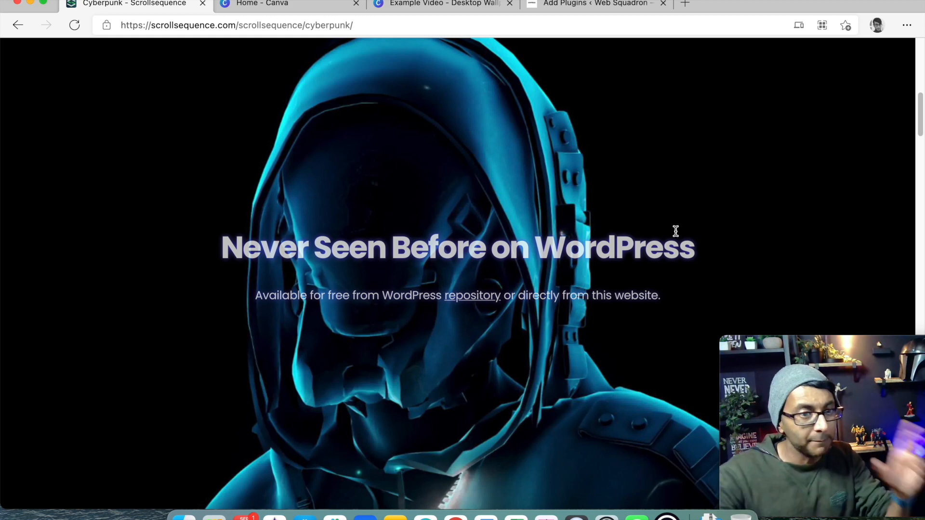
scroll("down", 3)
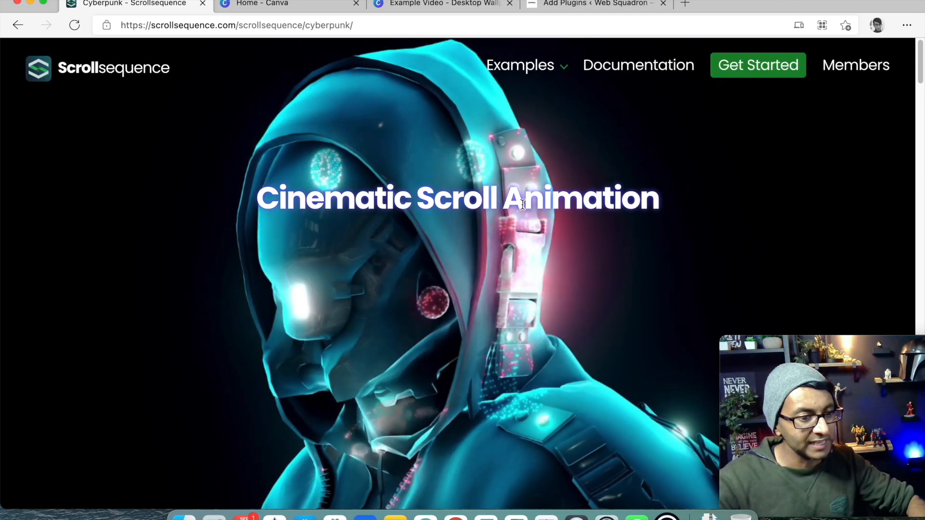
scroll("down", 3)
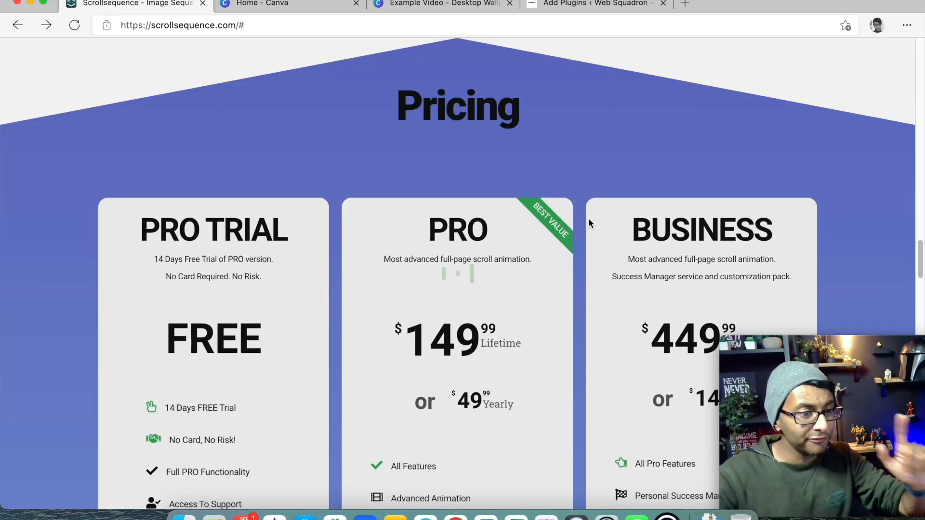
scroll("down", 3)
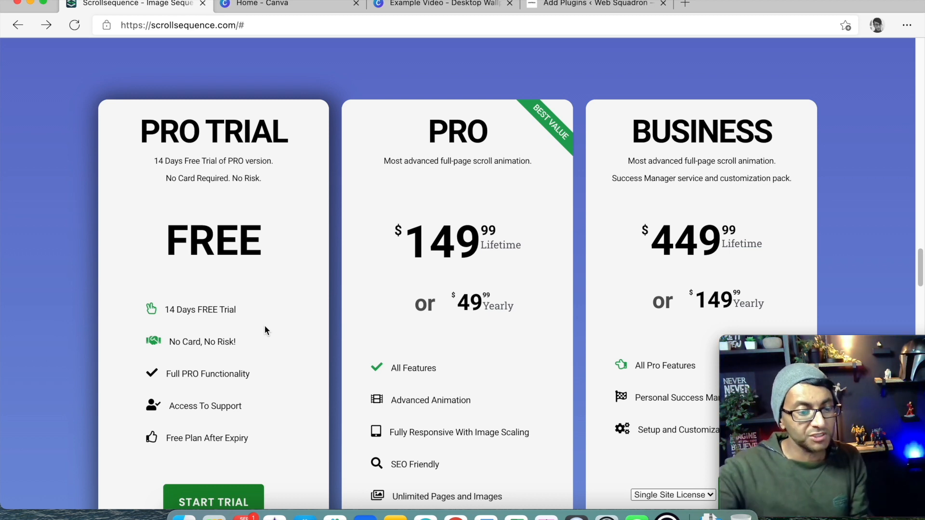
scroll("down", 3)
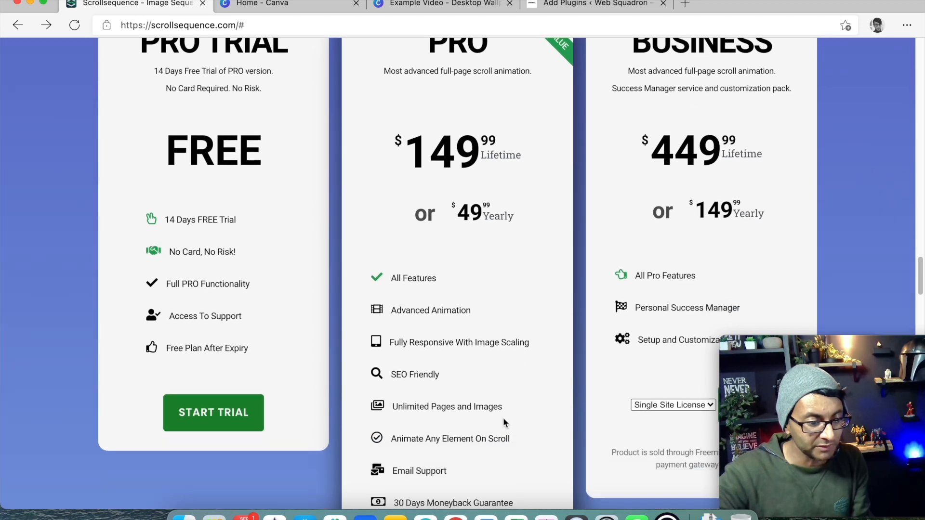
scroll("down", 3)
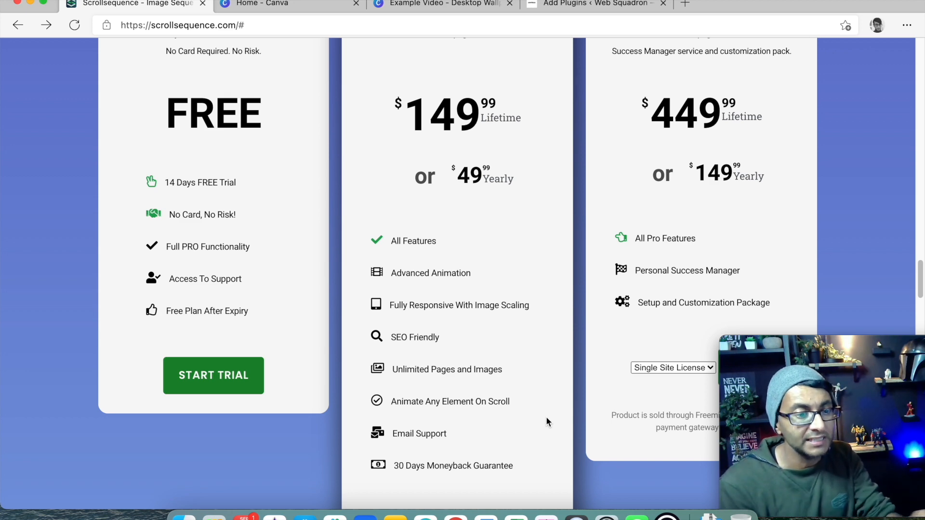
scroll("up", 3)
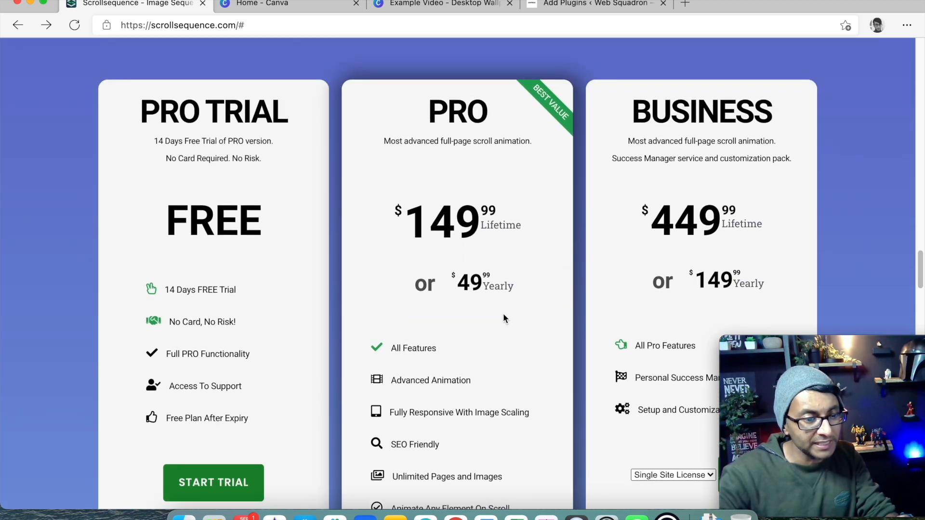
scroll("down", 3)
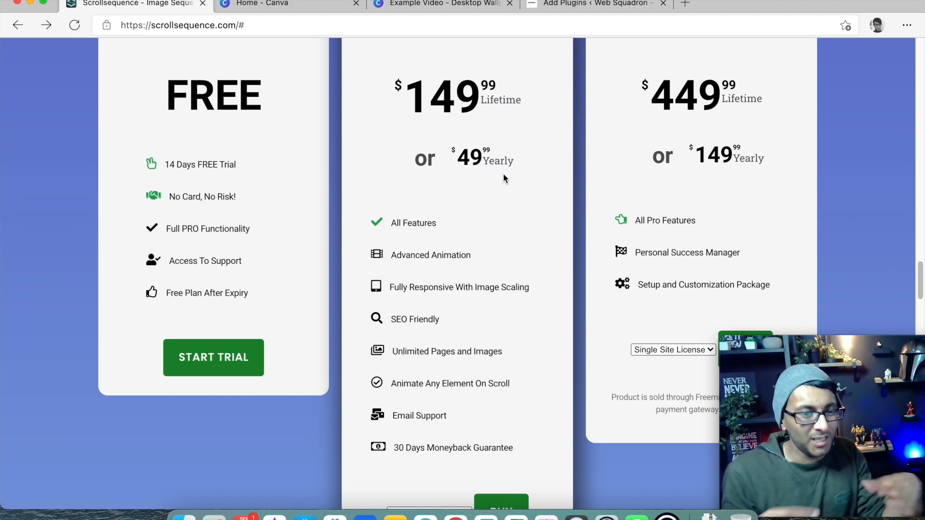
mouse_move(466, 186)
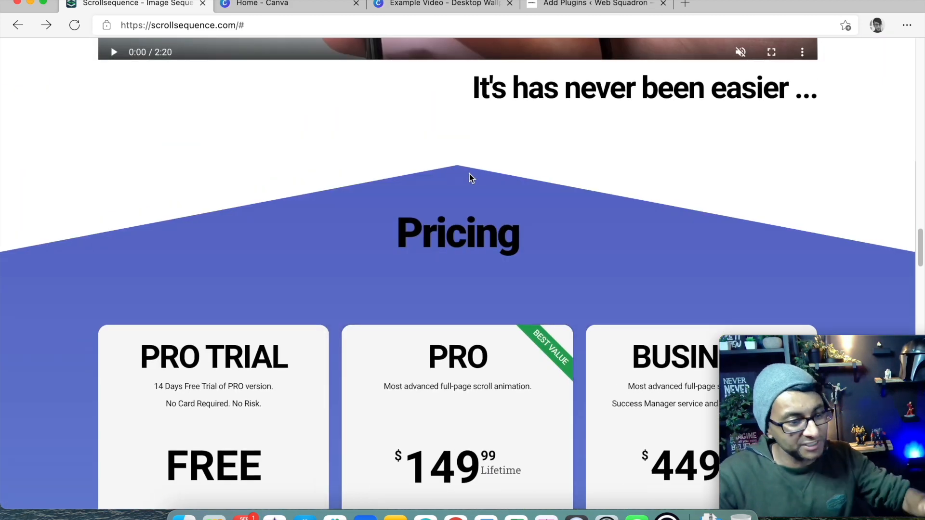
Step: Compare WordPress's Scrollsequence plugin search result with the site, ending on the homepage
left_click(595, 4)
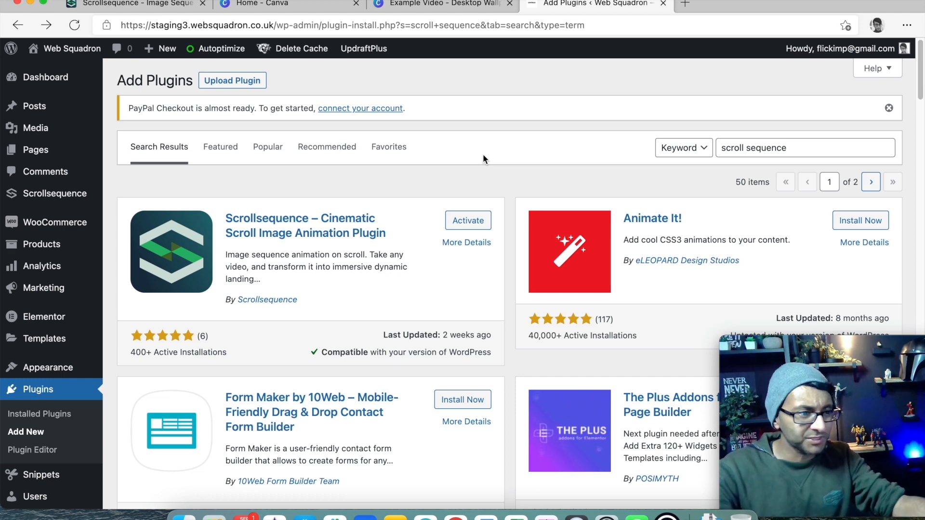
left_click(130, 4)
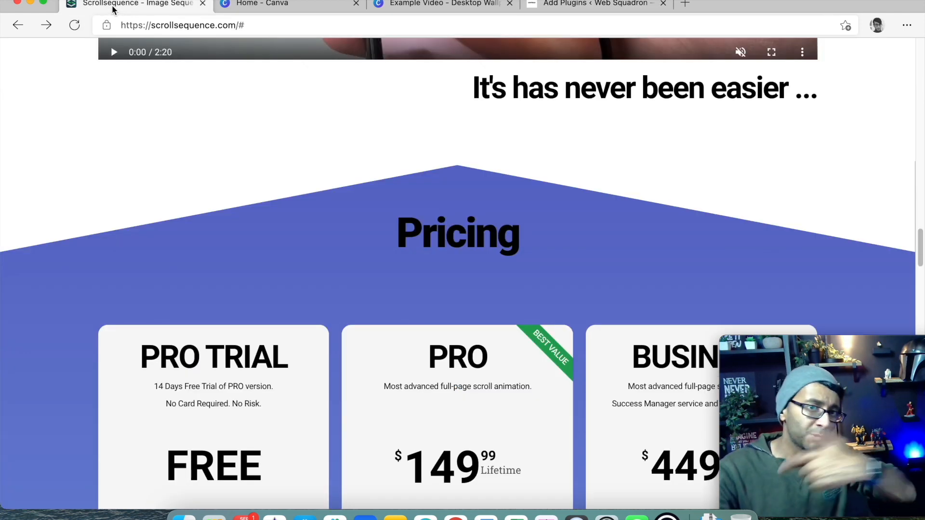
left_click(599, 4)
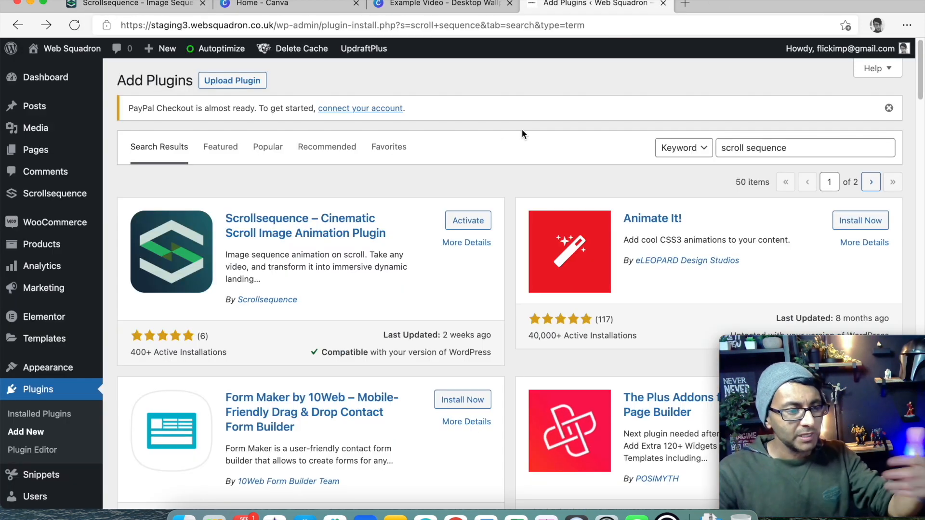
mouse_move(802, 164)
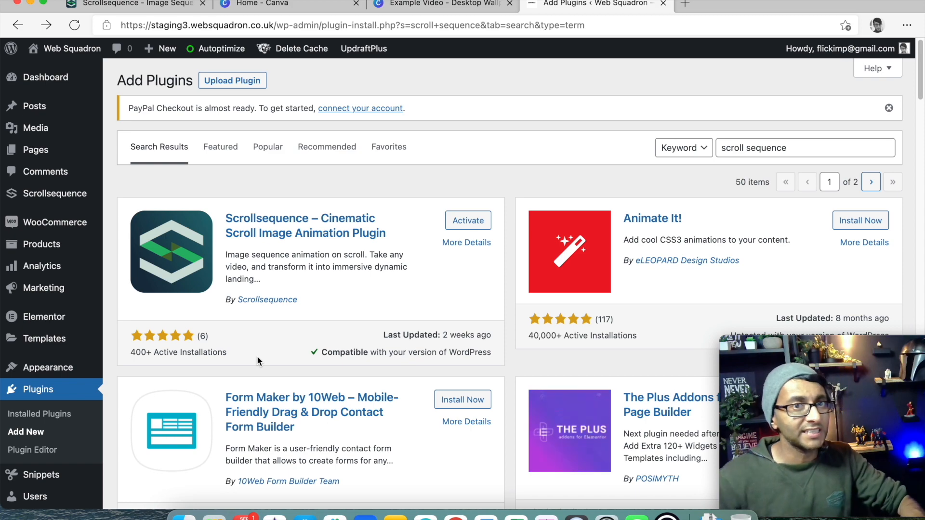
left_click(135, 5)
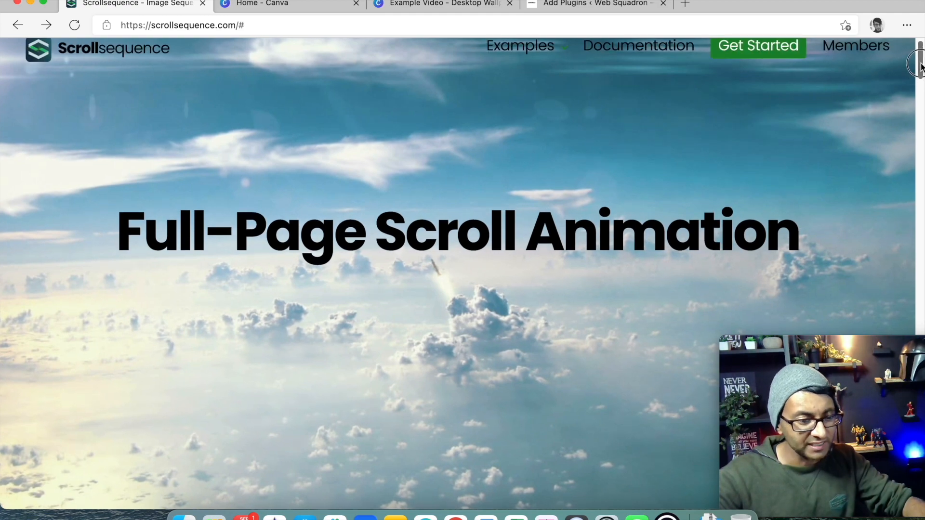
scroll("down", 3)
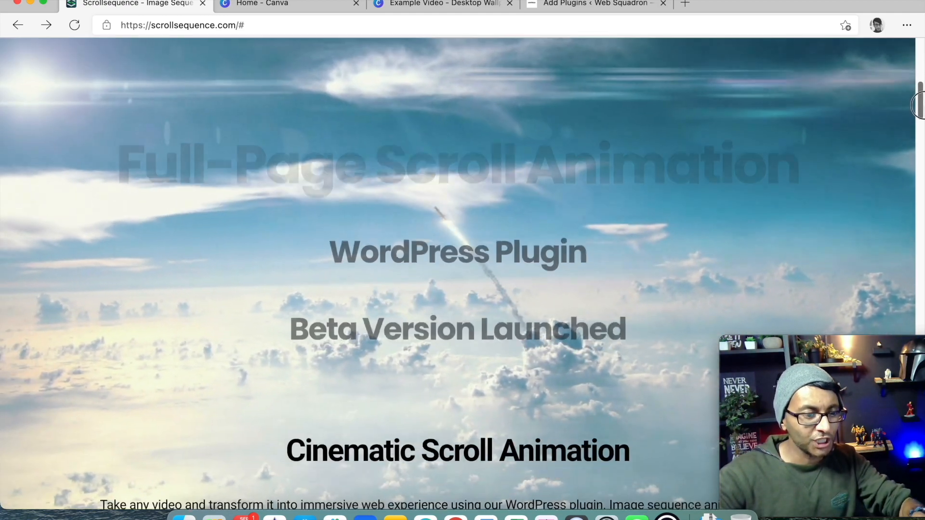
scroll("up", 3)
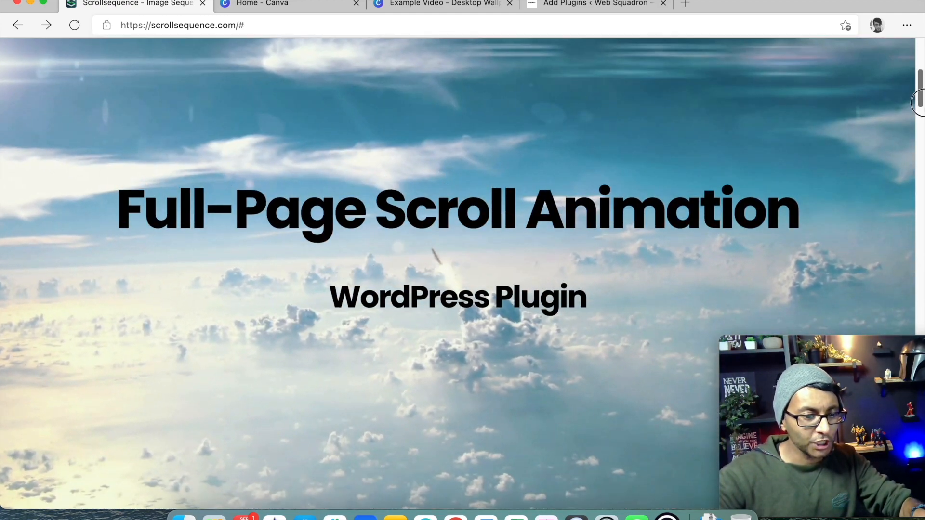
scroll("down", 3)
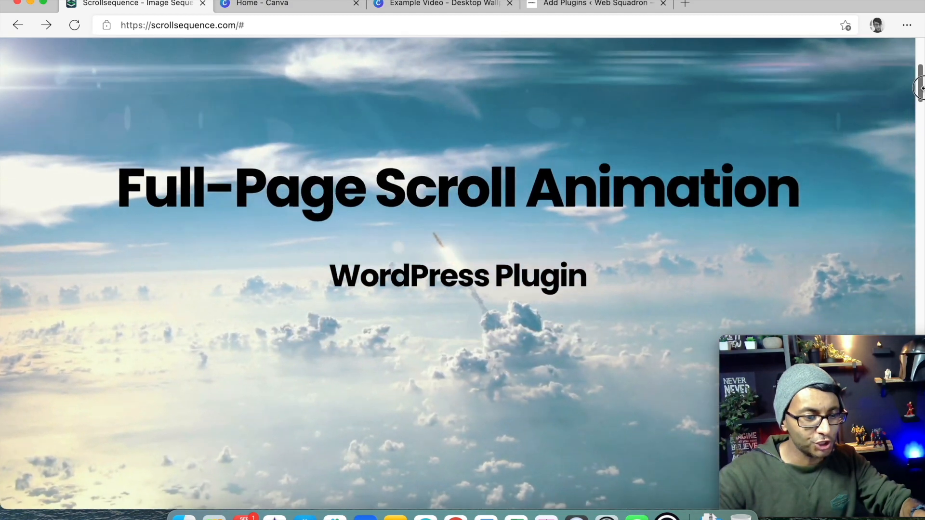
scroll("down", 3)
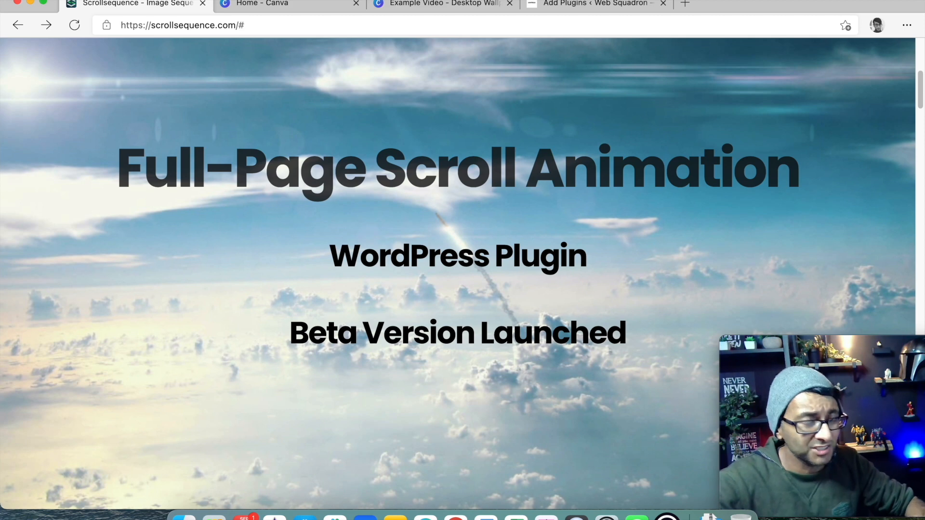
left_click(277, 4)
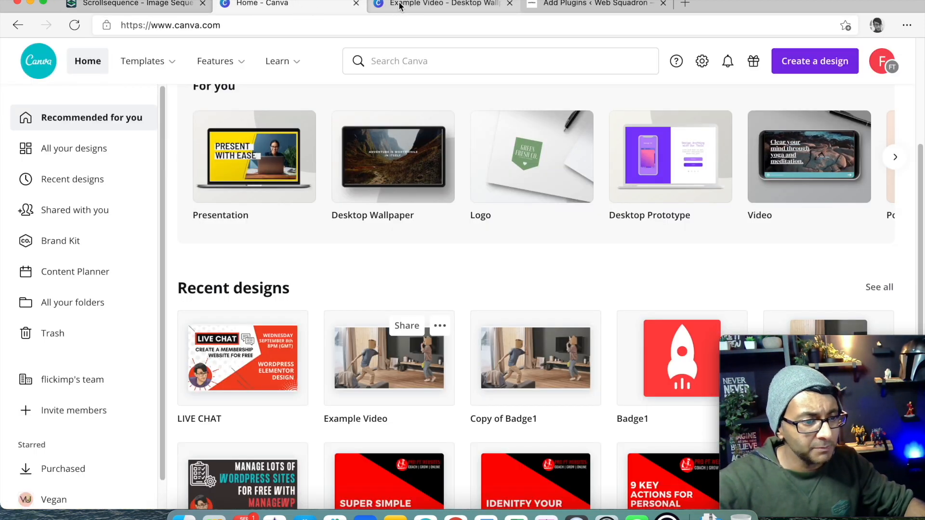
Step: Open the Example Video design of the kids playing in Canva's editor
left_click(389, 359)
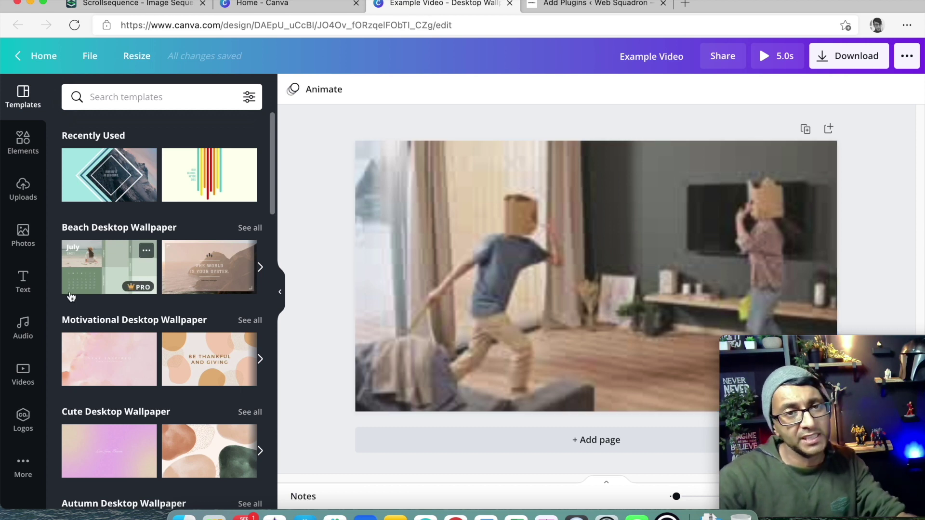
left_click(557, 268)
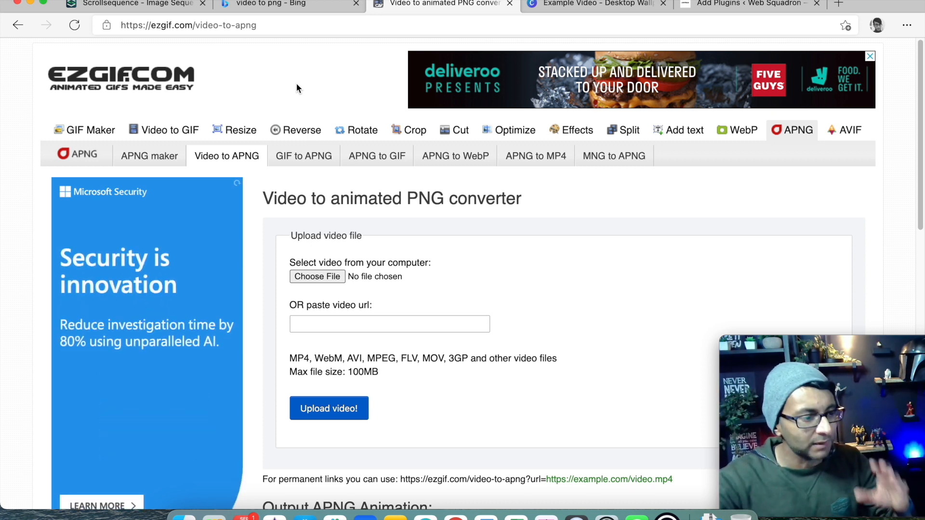
mouse_move(432, 171)
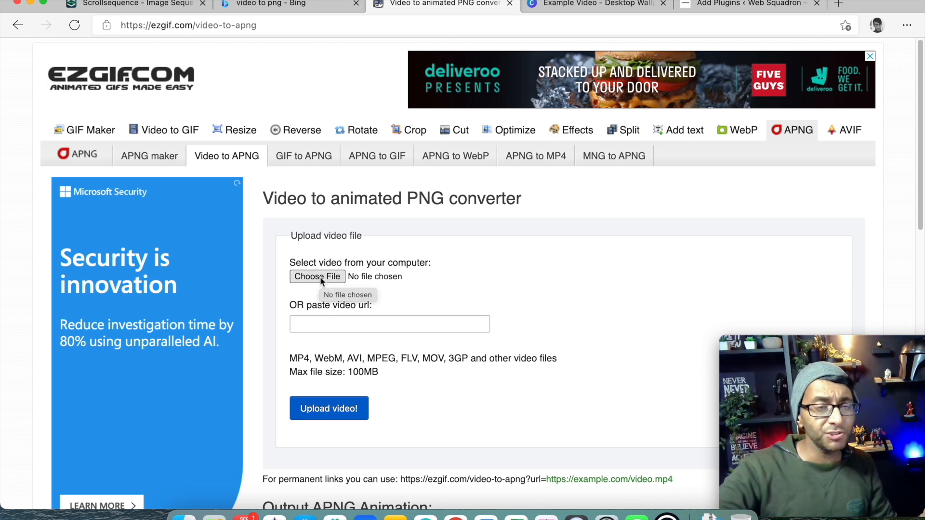
mouse_move(349, 422)
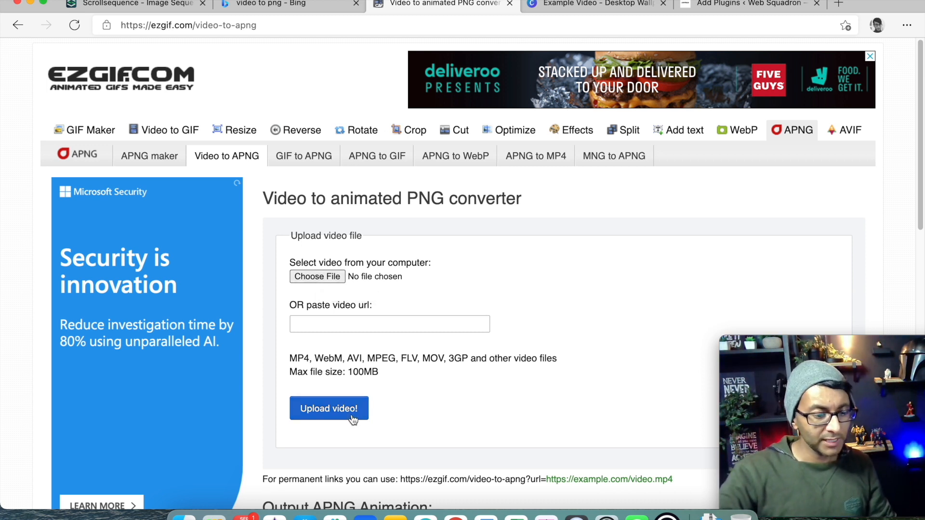
Step: Review the ezgif Video to APNG converter page before returning to WordPress
scroll("down", 3)
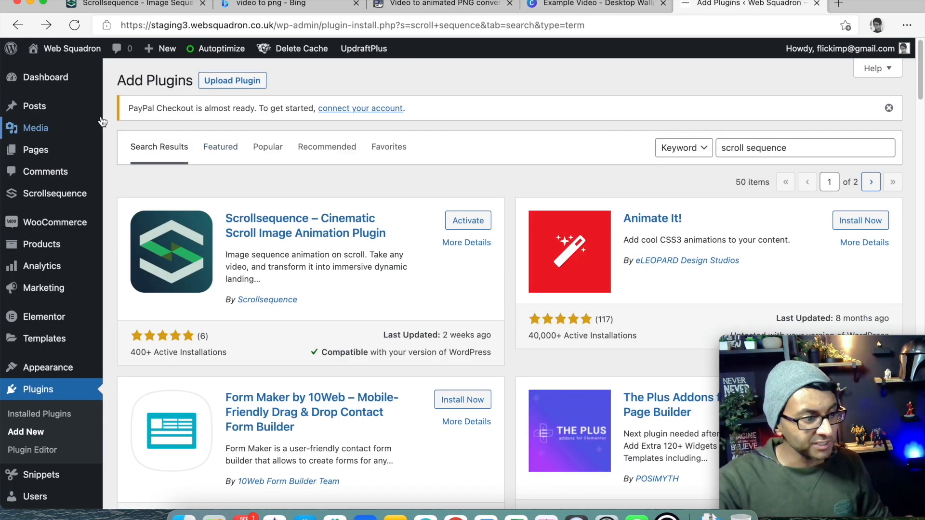
Step: Inspect several uploaded ezgif frame JPGs one by one in the Media Library
left_click(35, 127)
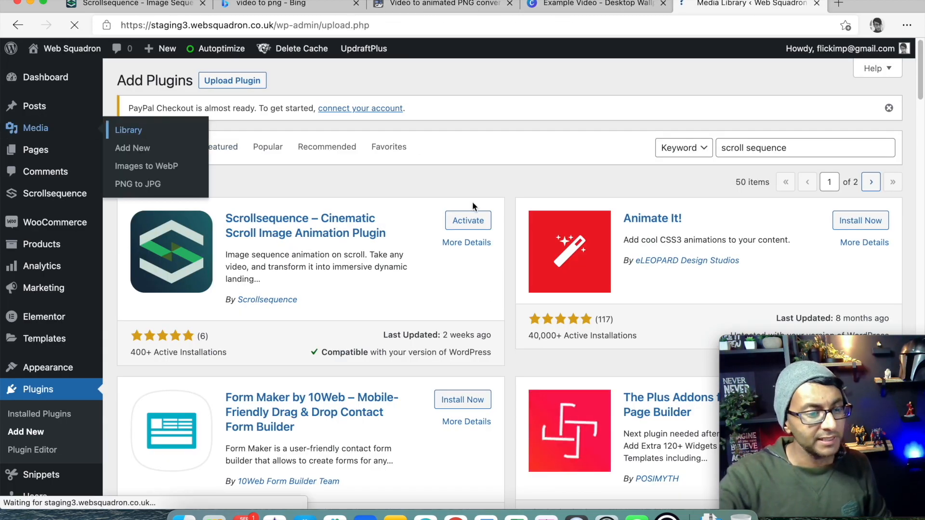
left_click(128, 130)
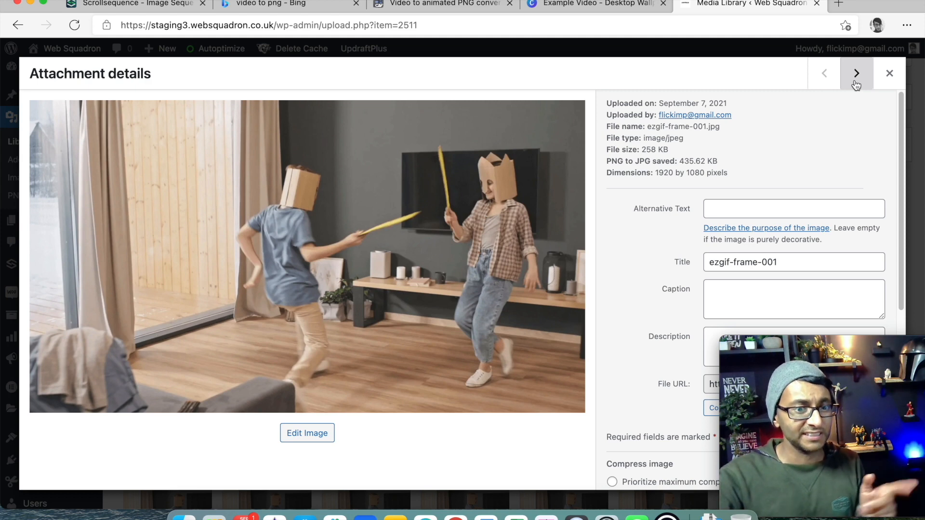
left_click(856, 73)
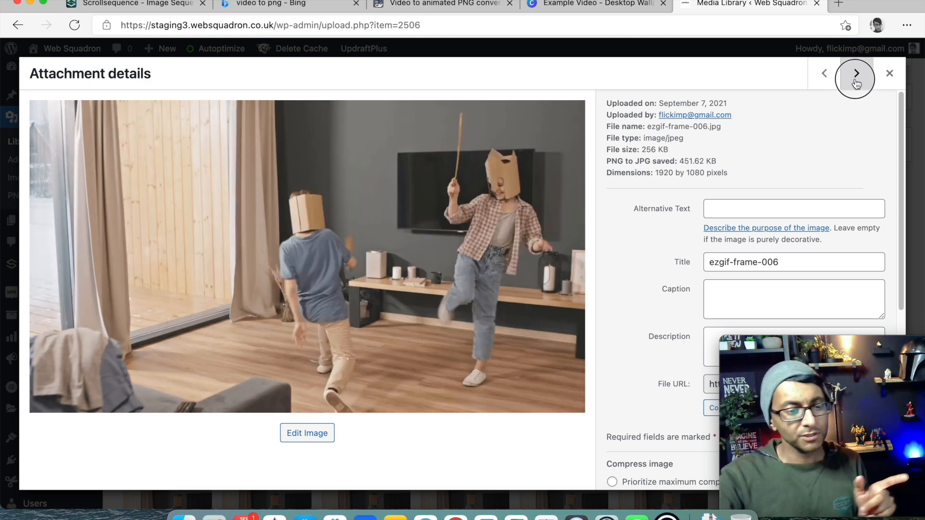
left_click(855, 79)
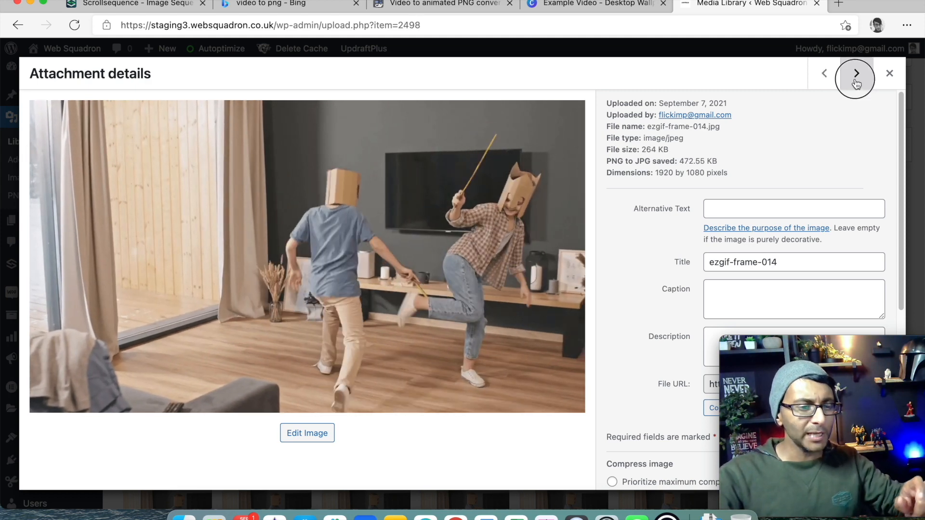
left_click(856, 73)
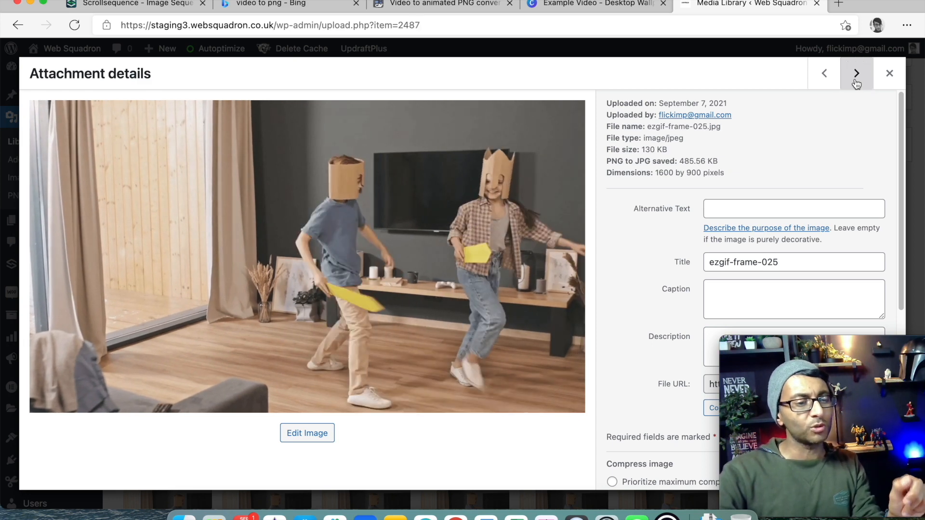
left_click(855, 73)
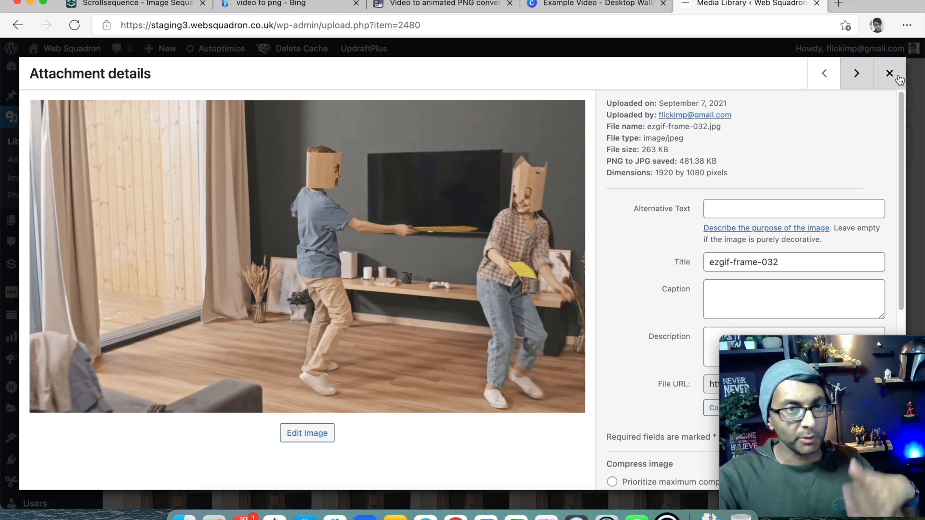
left_click(886, 73)
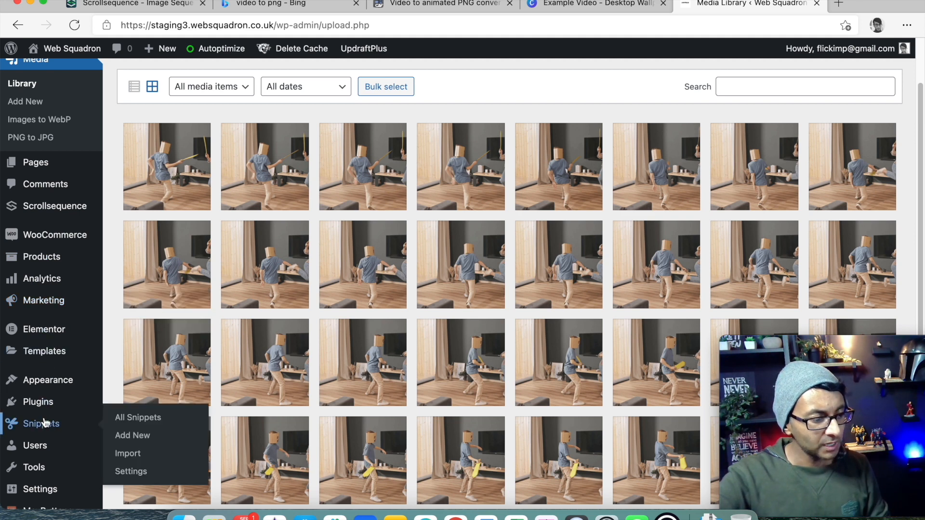
mouse_move(54, 380)
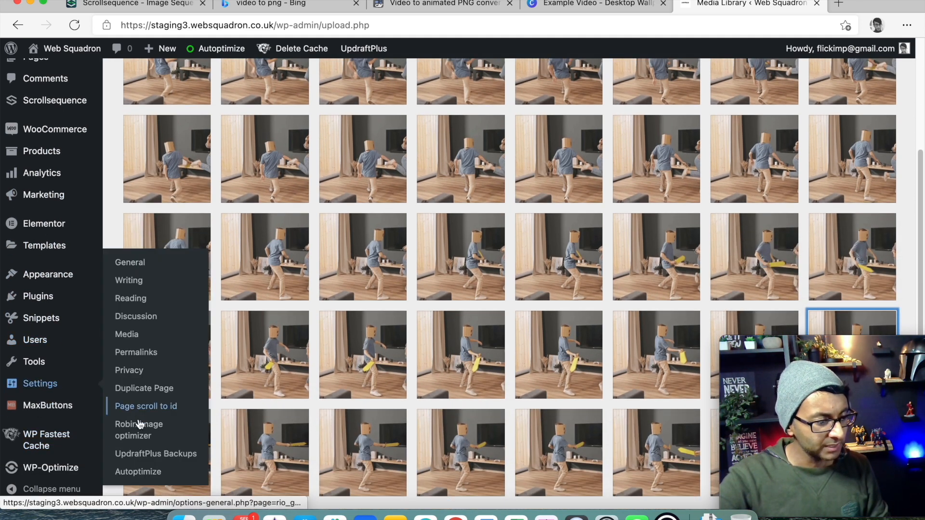
Step: View Robin image optimizer's PNG to JPG settings reporting 130 images converted
left_click(139, 430)
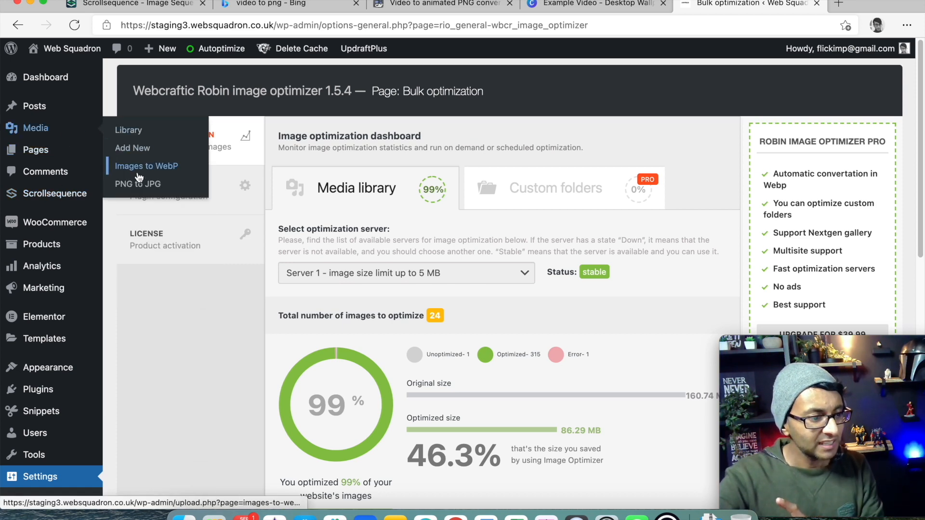
left_click(136, 183)
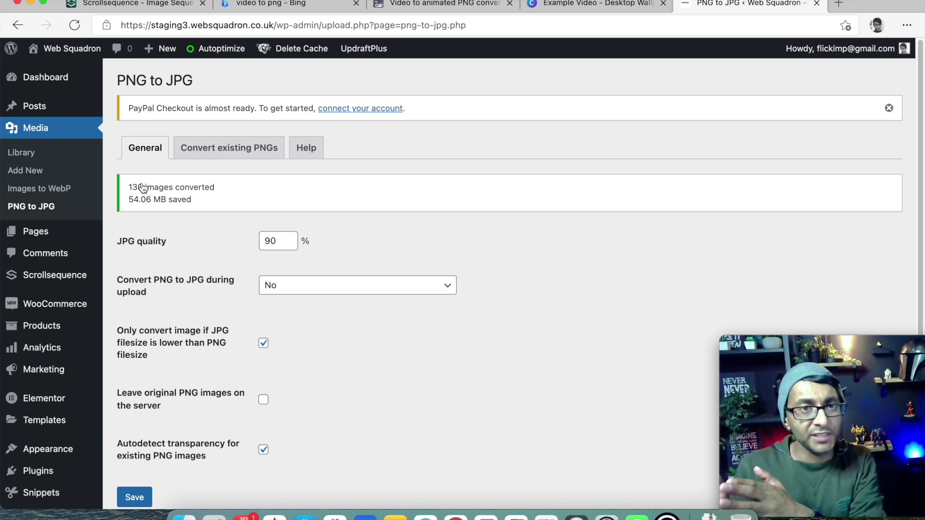
left_click(449, 5)
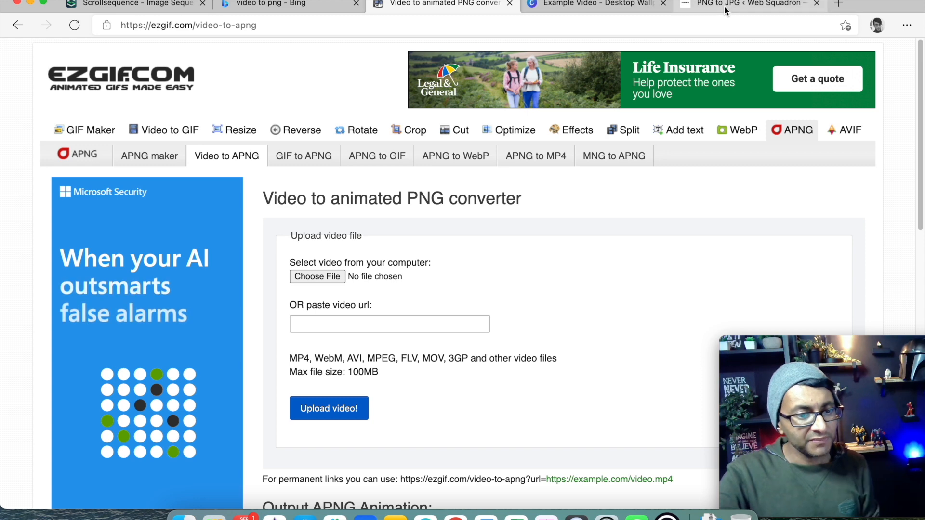
mouse_move(727, 10)
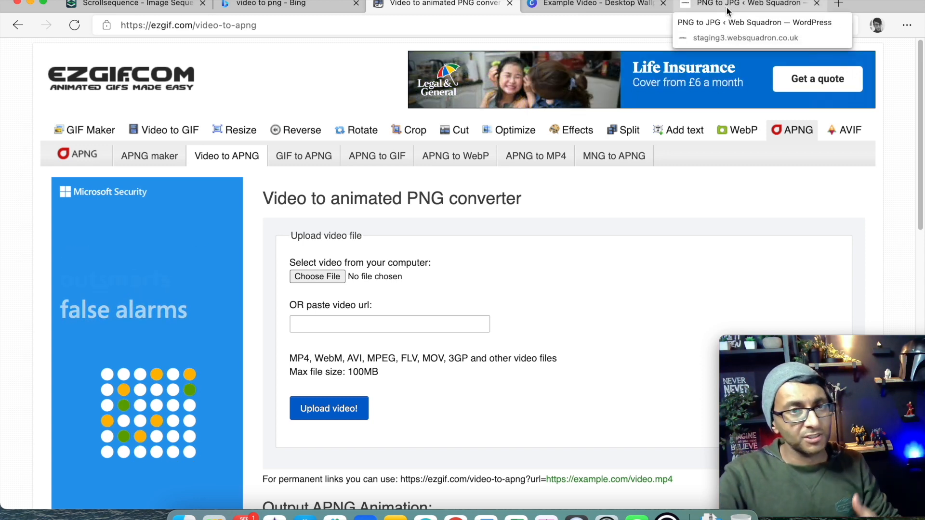
left_click(749, 4)
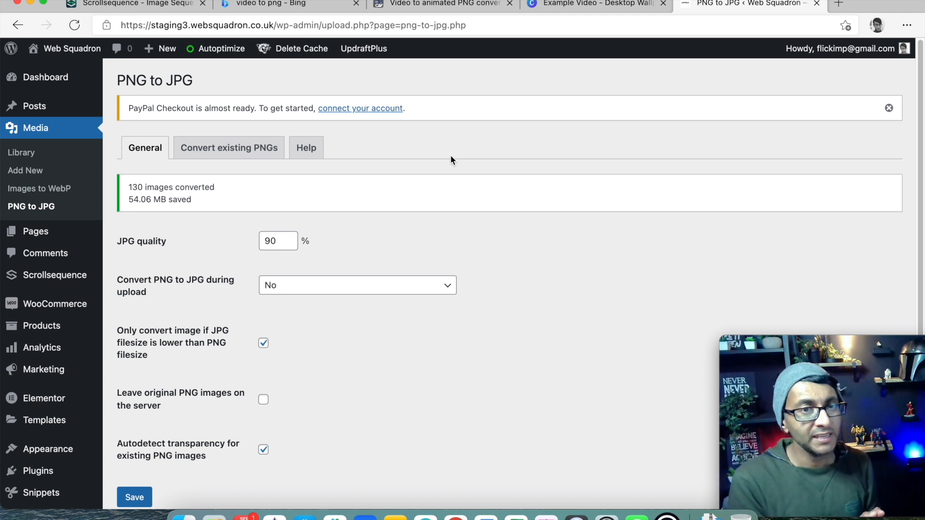
mouse_move(230, 150)
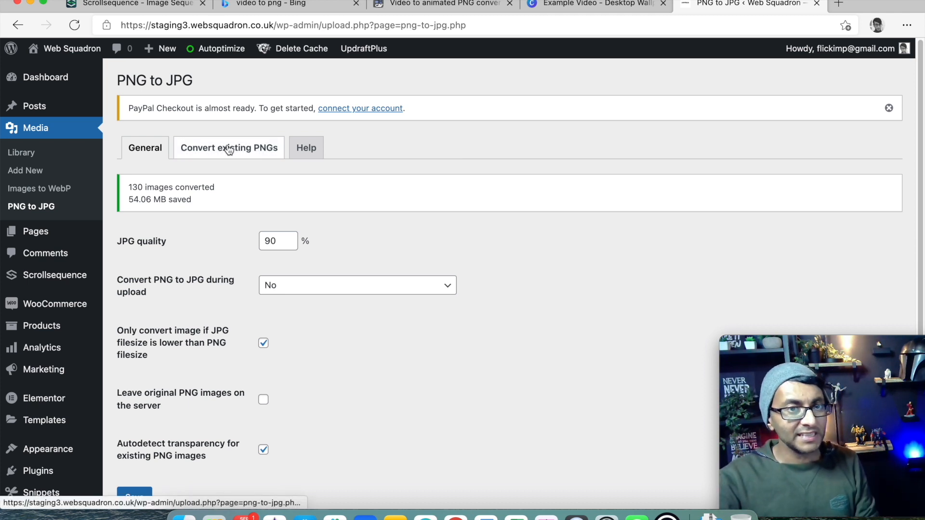
mouse_move(20, 155)
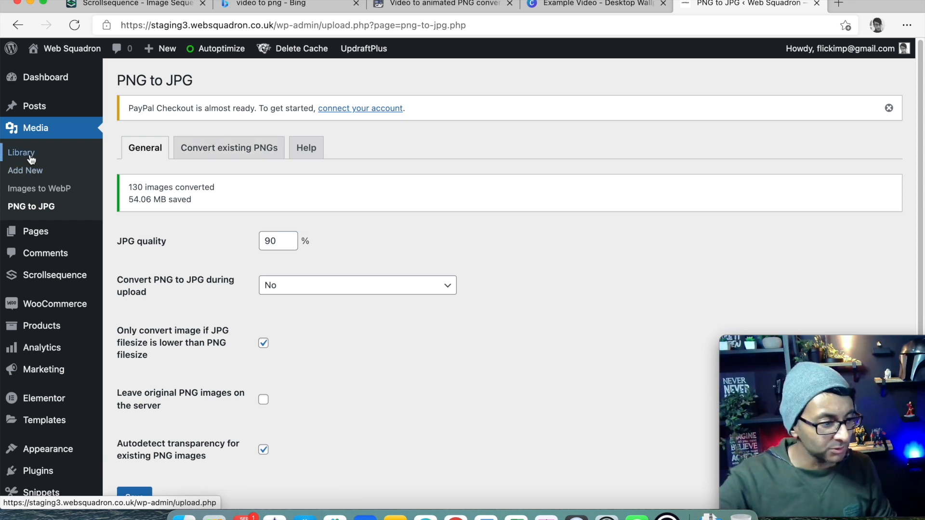
Step: Check ezgif-frame-001's PNG-to-JPG saving in the Media Library, then close its details
left_click(17, 152)
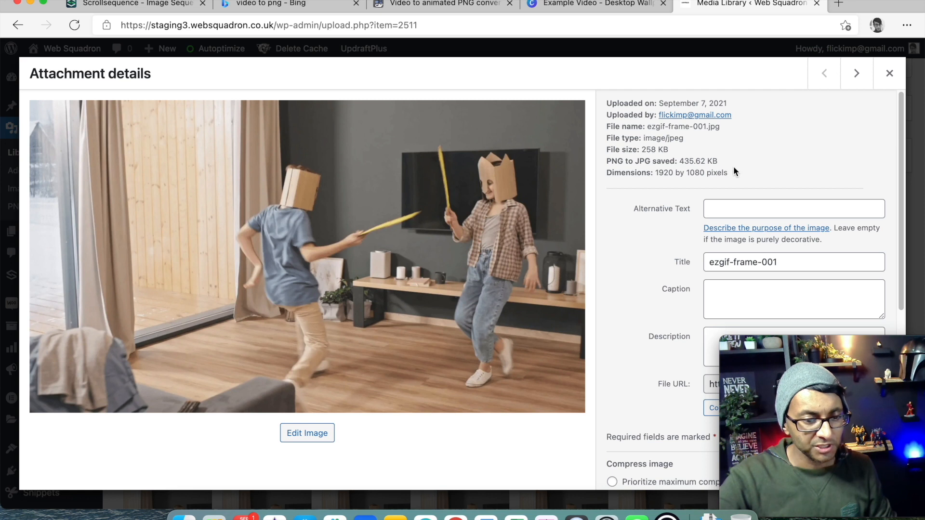
mouse_move(744, 168)
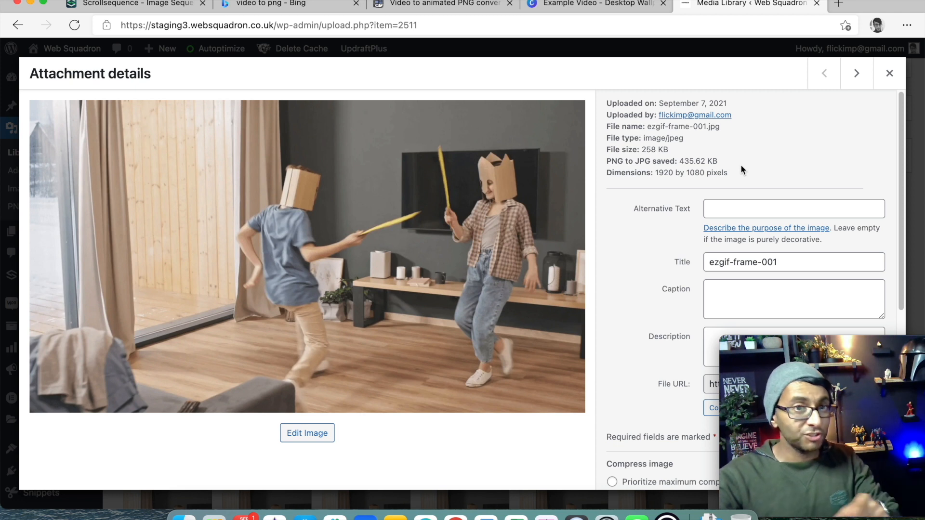
mouse_move(726, 163)
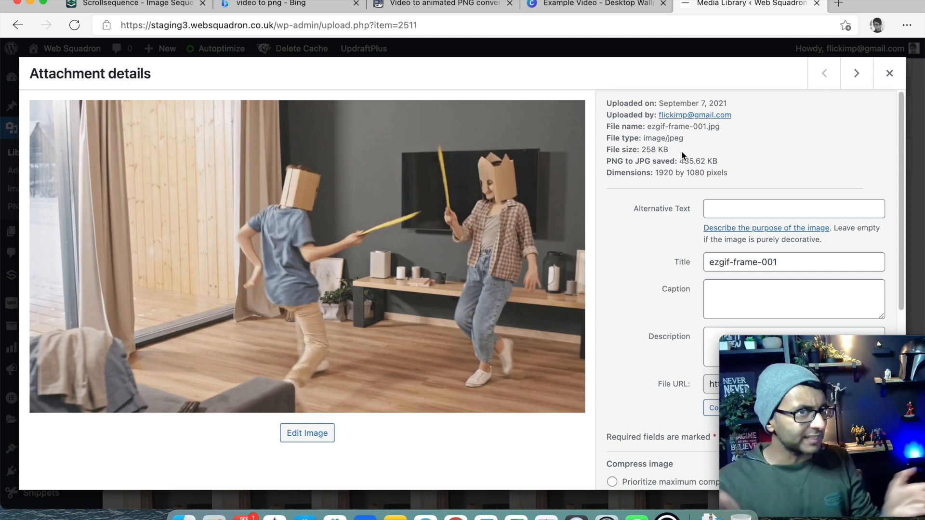
left_click(863, 73)
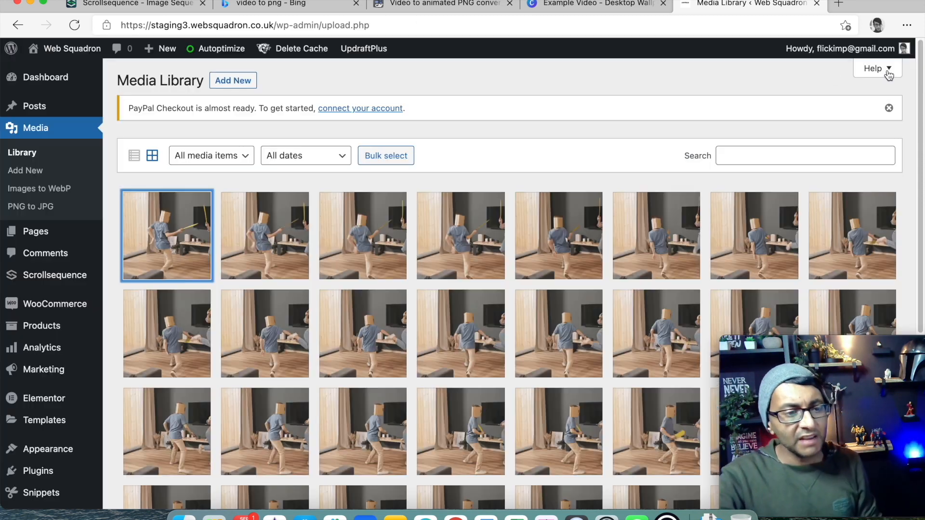
mouse_move(52, 188)
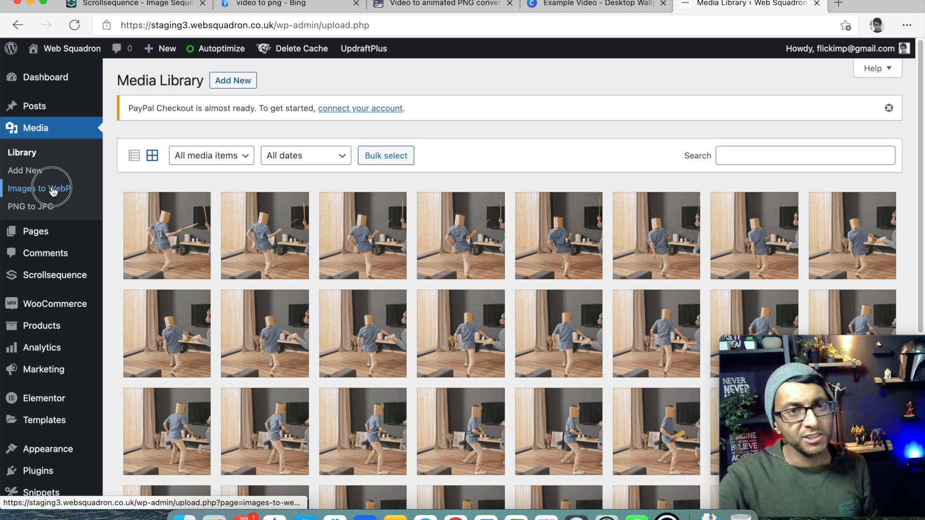
Step: View the Images to WebP page's Convert existing images tab with uploads ticked
left_click(41, 189)
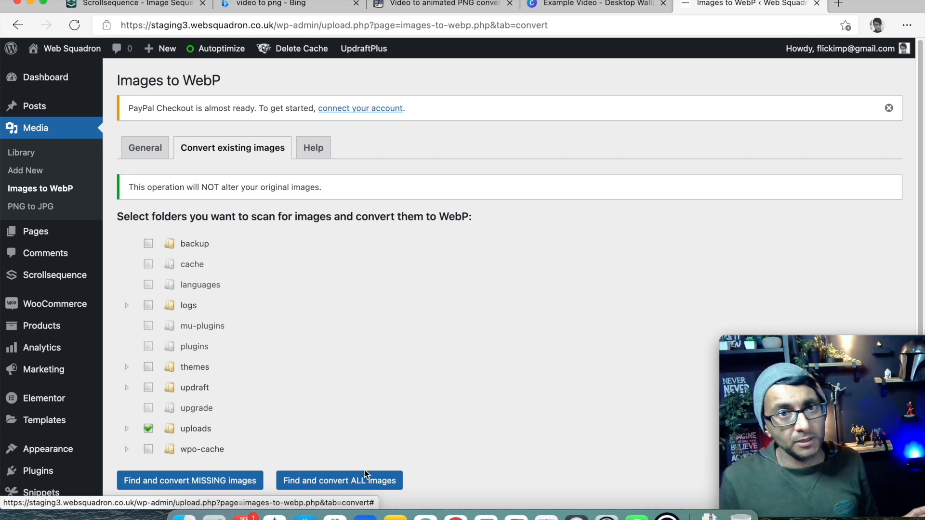
mouse_move(55, 276)
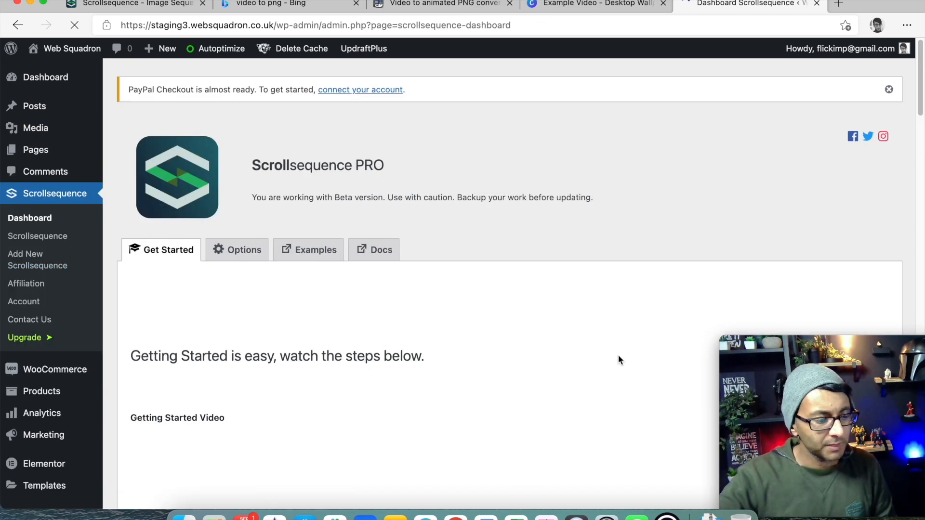
scroll("down", 3)
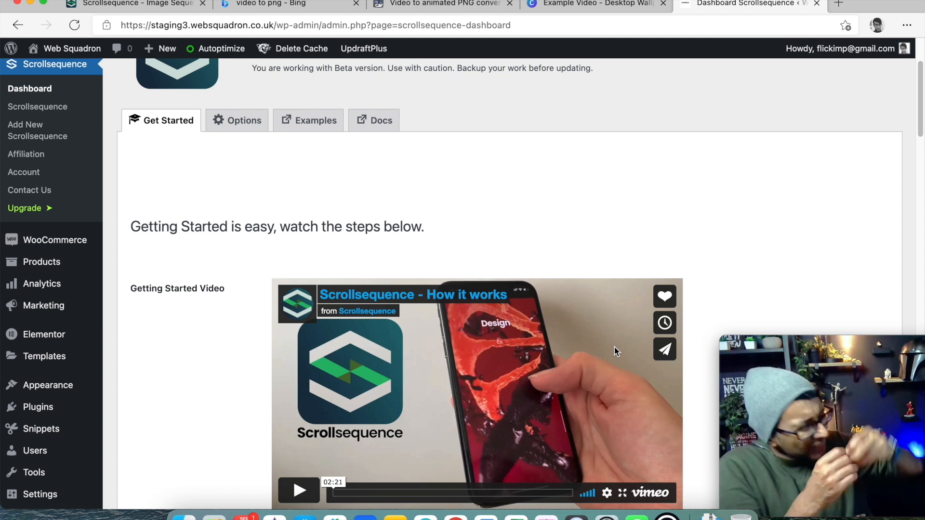
mouse_move(620, 347)
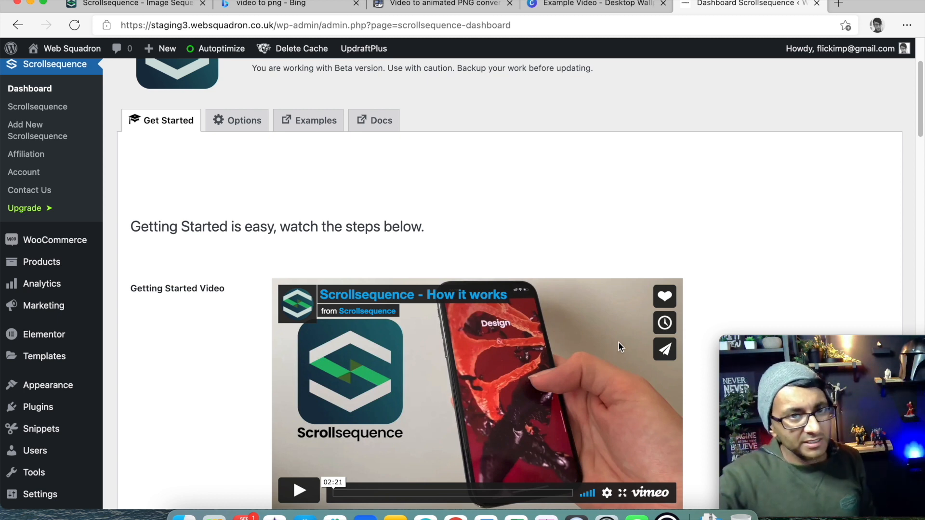
scroll("down", 3)
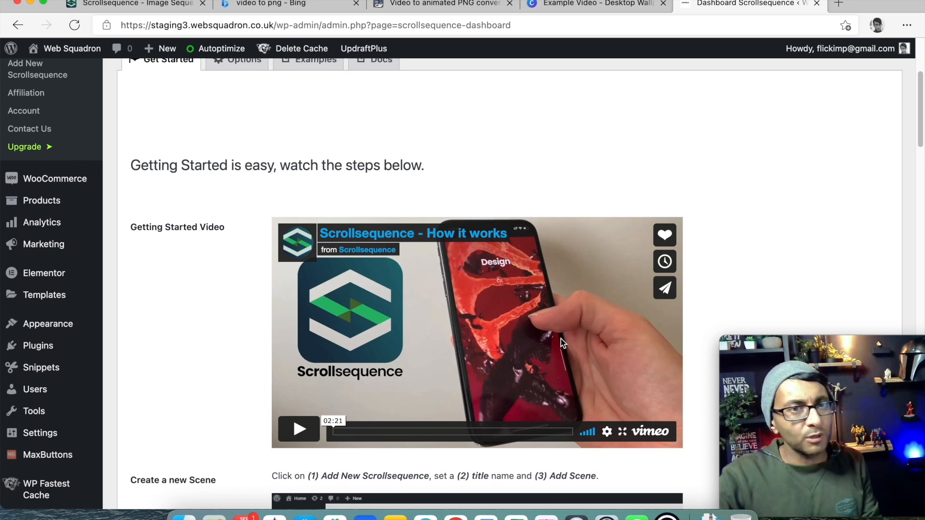
scroll("down", 3)
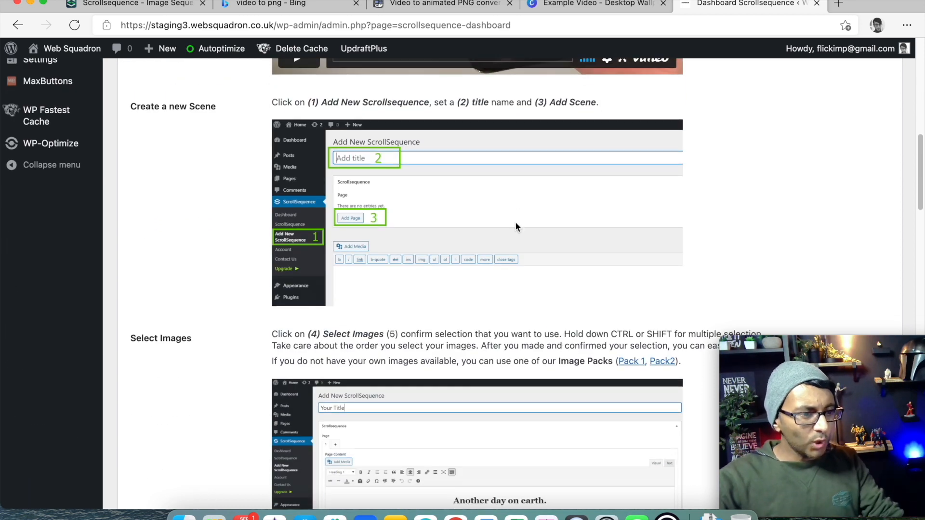
scroll("down", 3)
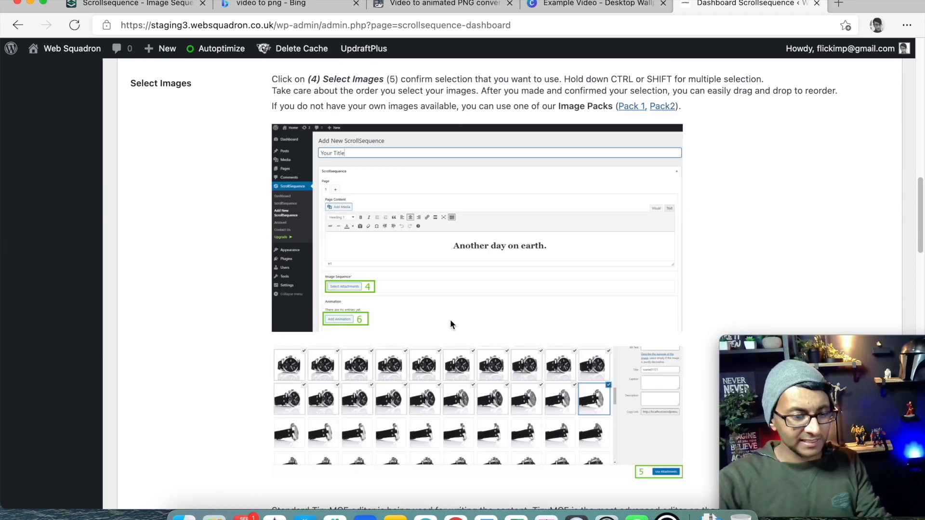
scroll("down", 3)
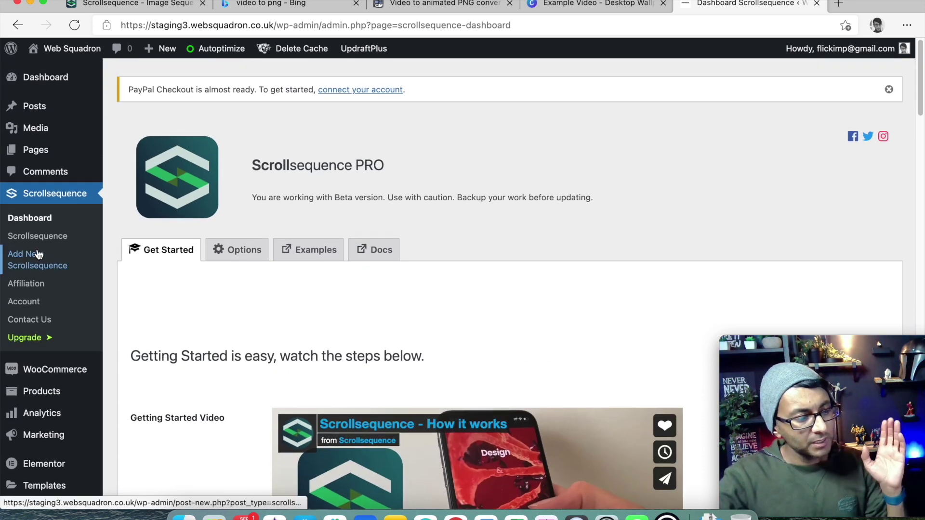
mouse_move(48, 238)
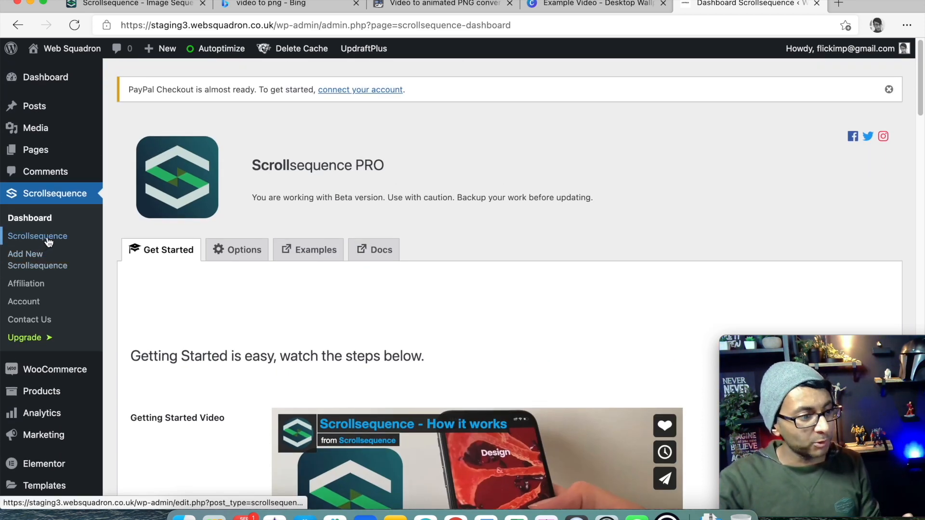
Step: Open the Kids Playing scroll sequence for editing, clearing stray test text 'fff'
left_click(36, 235)
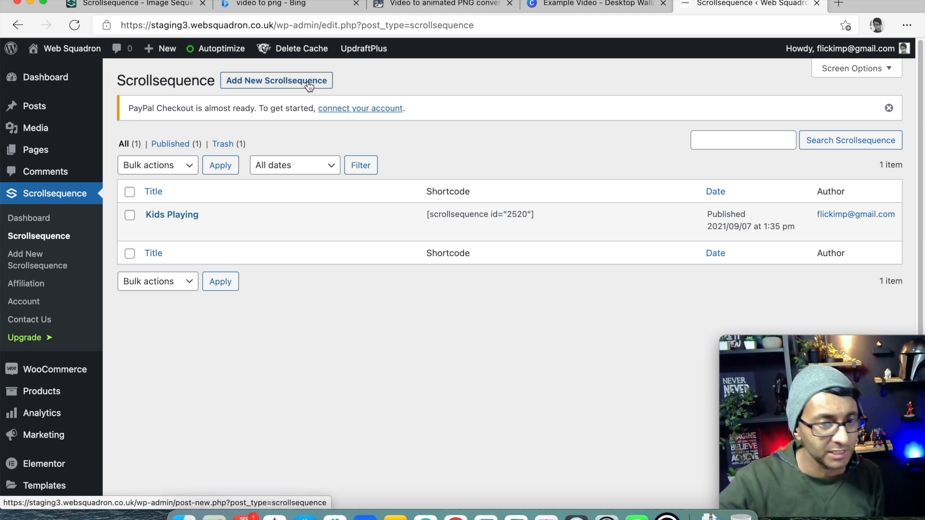
left_click(171, 214)
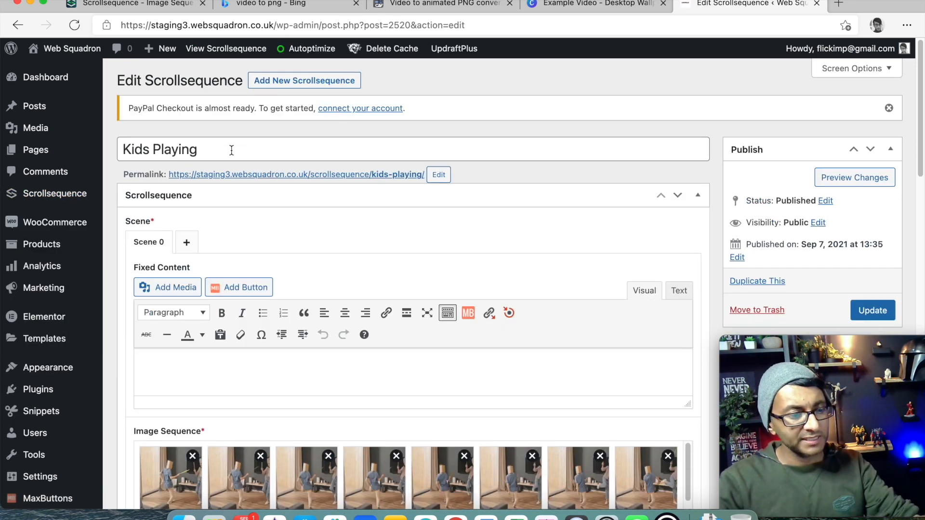
scroll("down", 3)
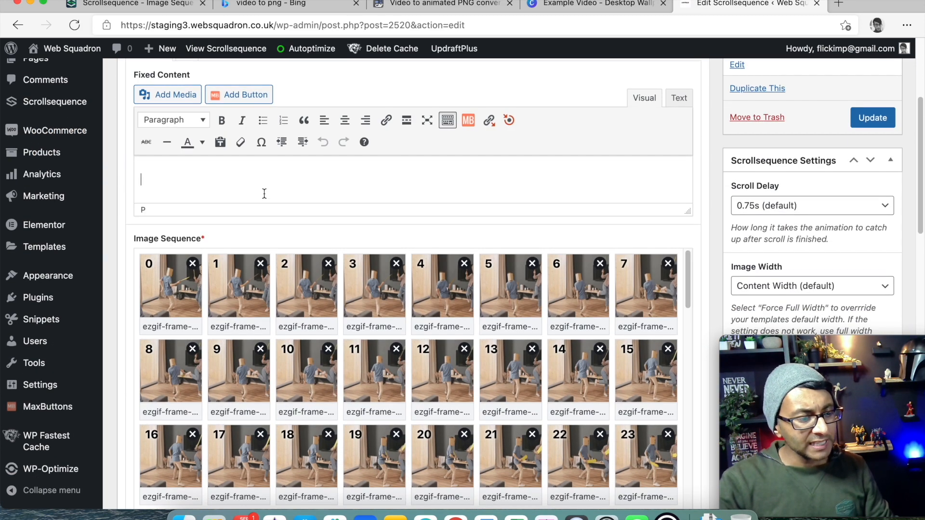
type("fff")
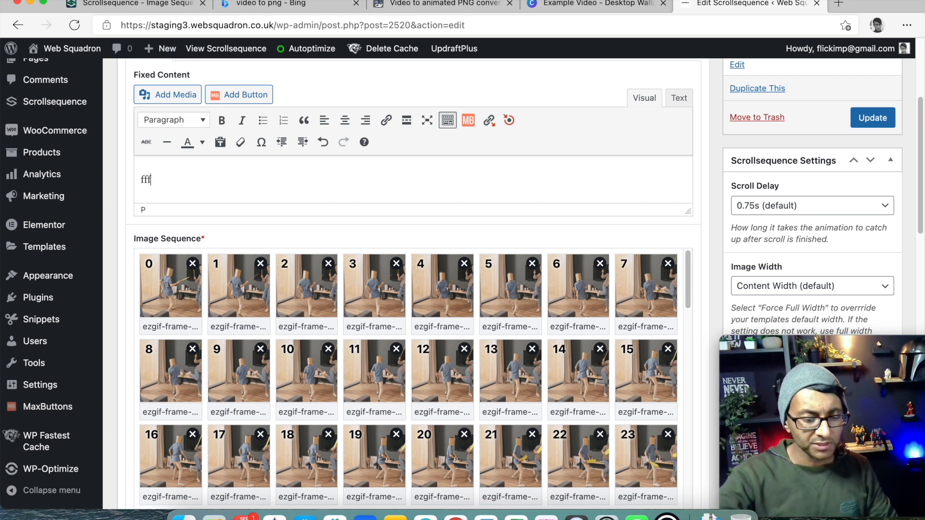
key("Backspace")
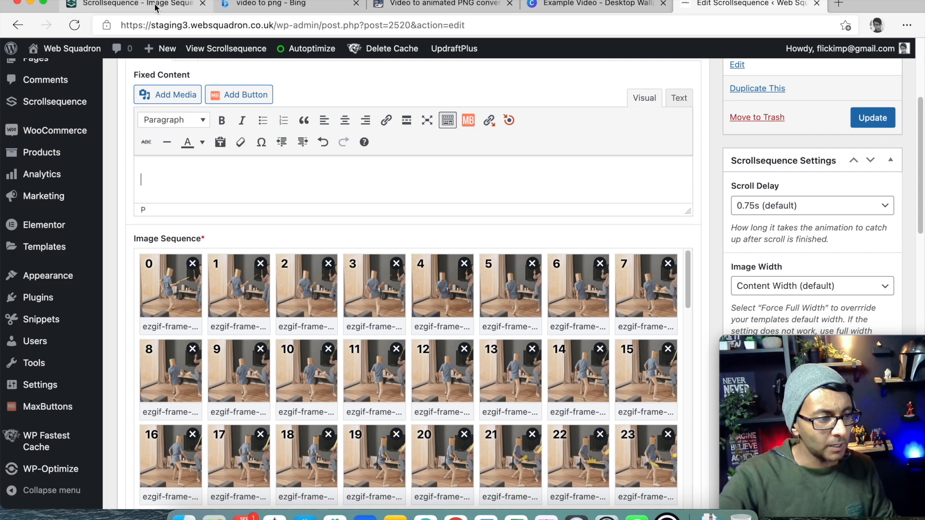
left_click(135, 3)
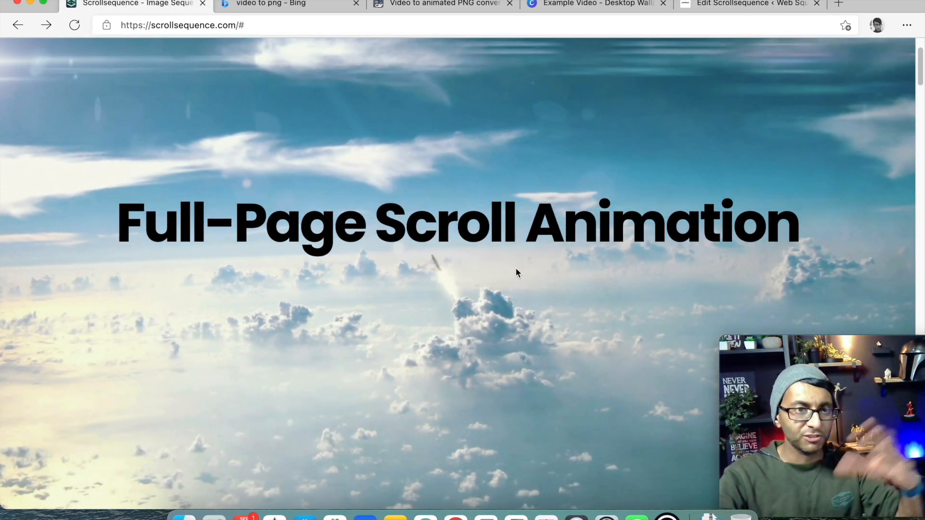
mouse_move(455, 5)
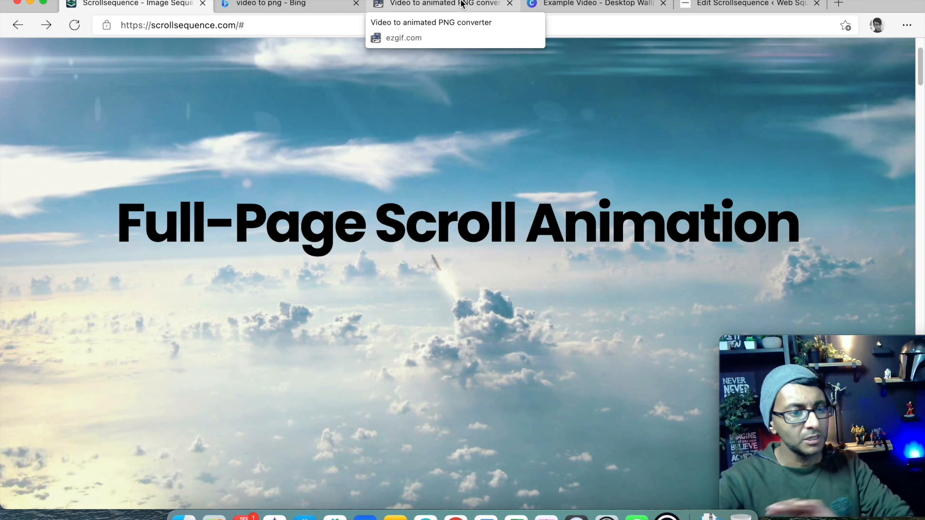
Step: Return to the Kids Playing scroll sequence editor from the Scrollsequence site
left_click(744, 4)
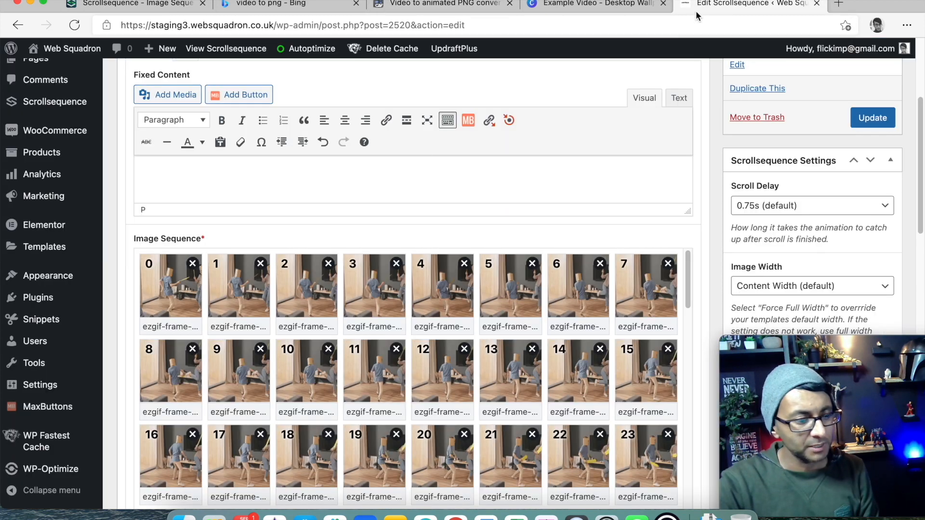
Step: Review the image sequence down to frame 99 and open Select Attachments
scroll("down", 3)
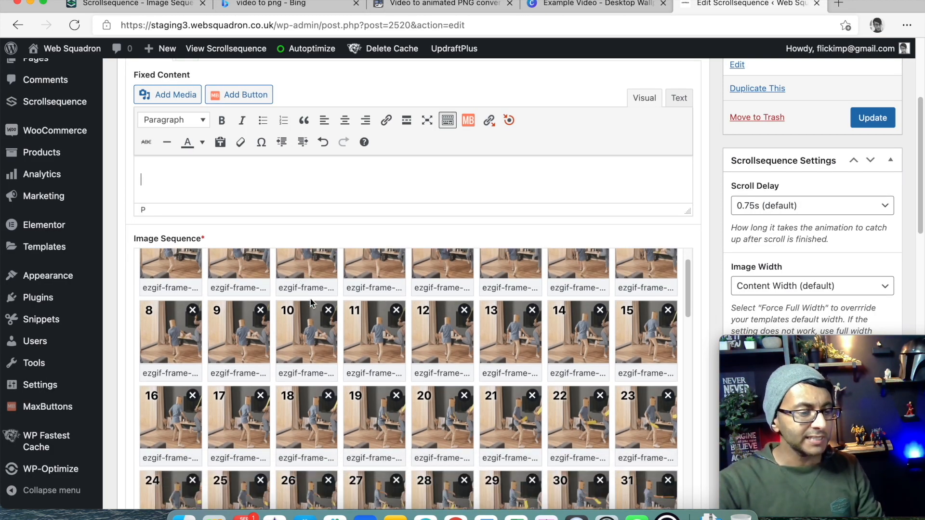
scroll("down", 3)
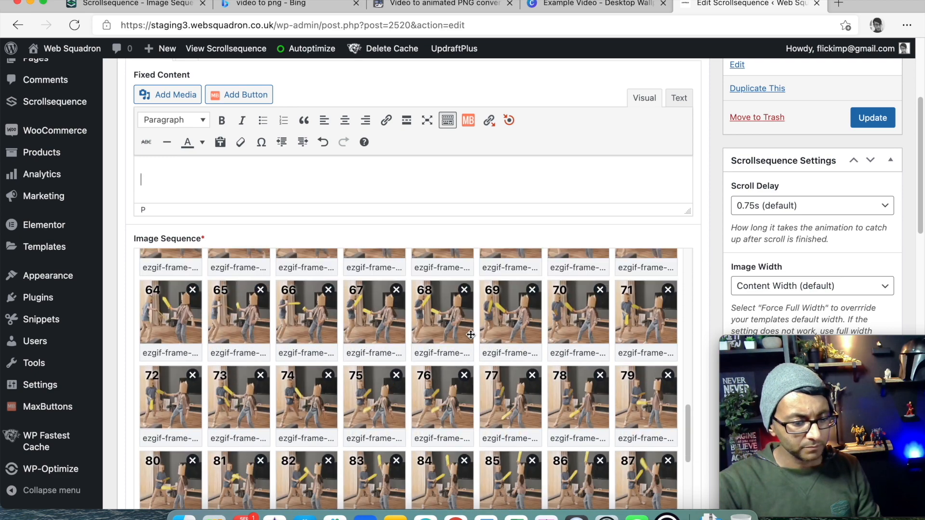
scroll("down", 3)
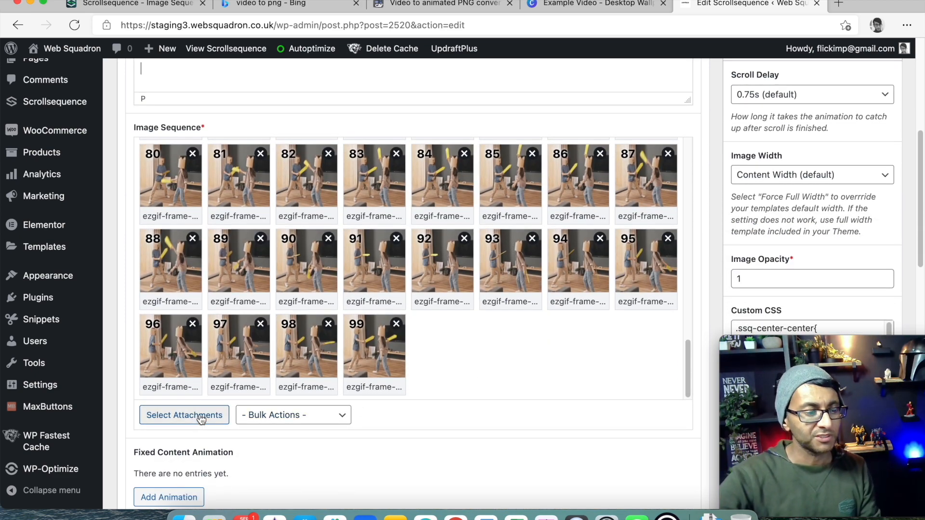
left_click(184, 414)
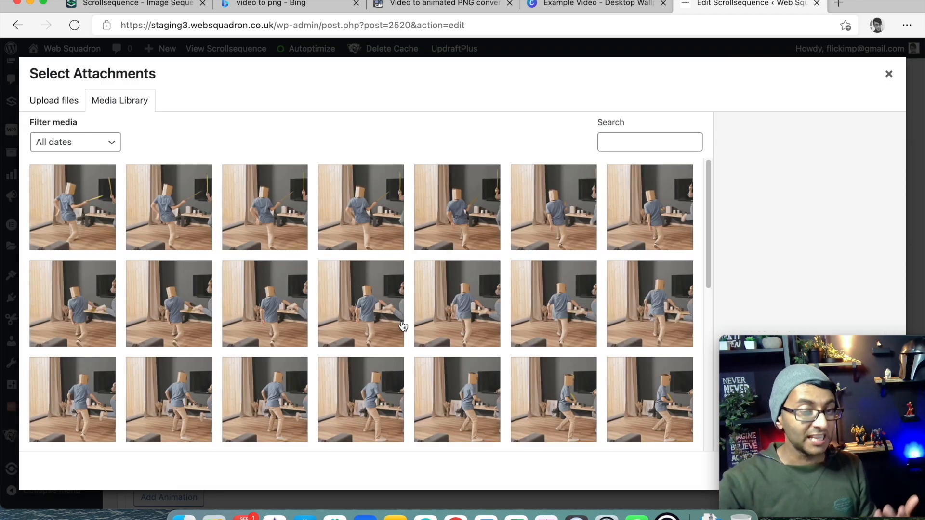
mouse_move(79, 204)
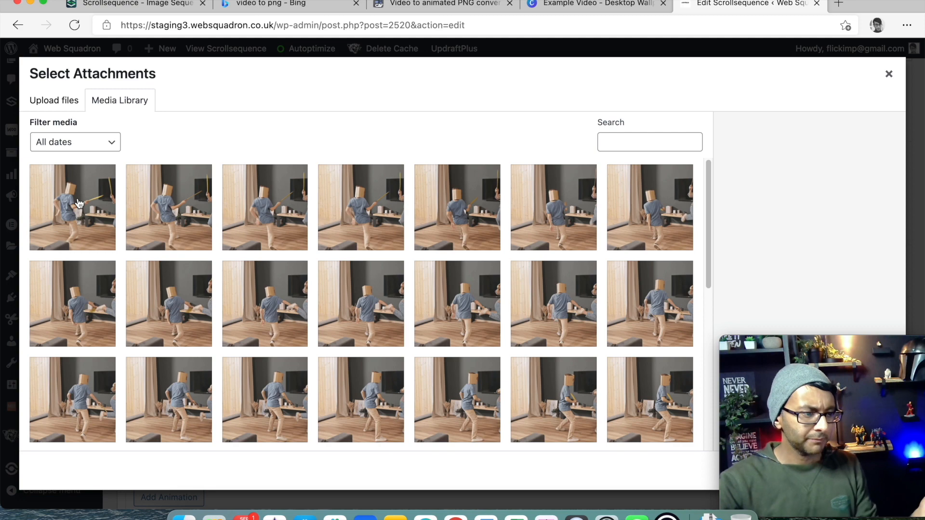
Step: Select frames from the first ezgif image through ezgif-frame-100 and return to the sequence editor
left_click(72, 208)
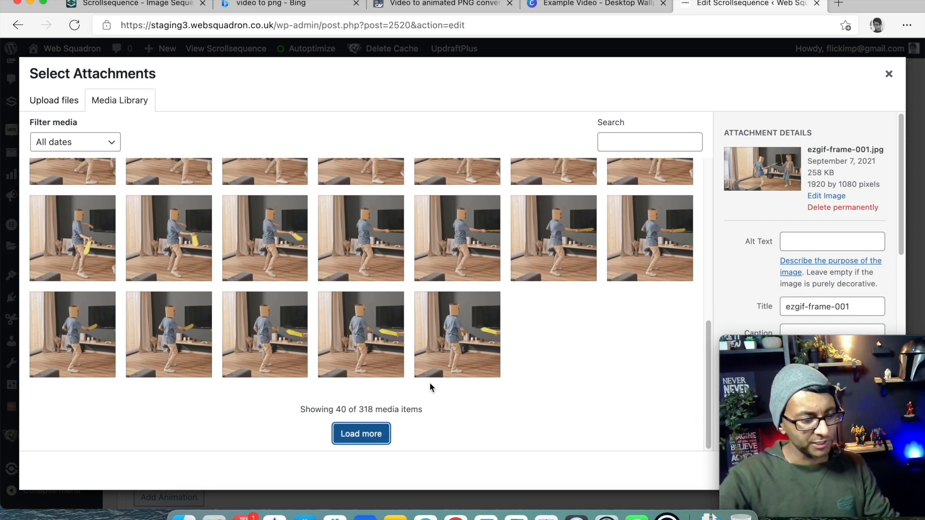
left_click(360, 433)
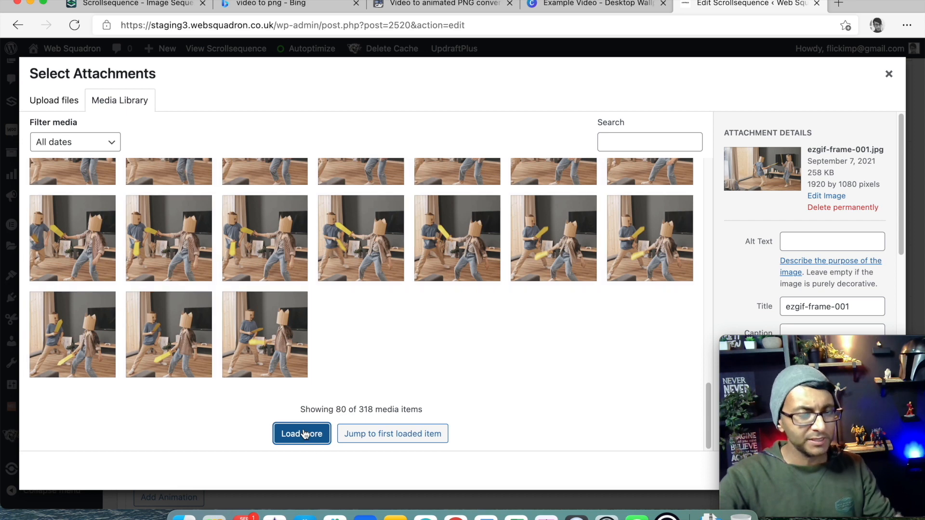
left_click(301, 434)
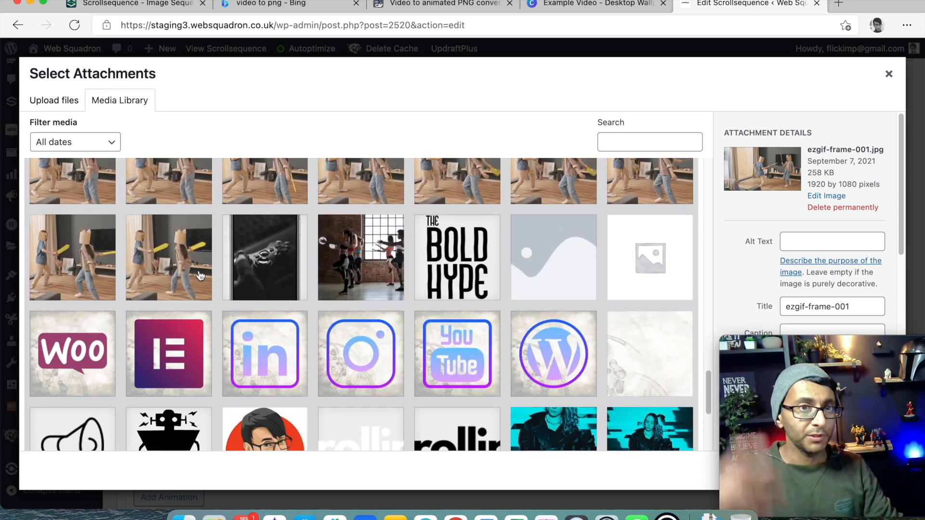
left_click(168, 258)
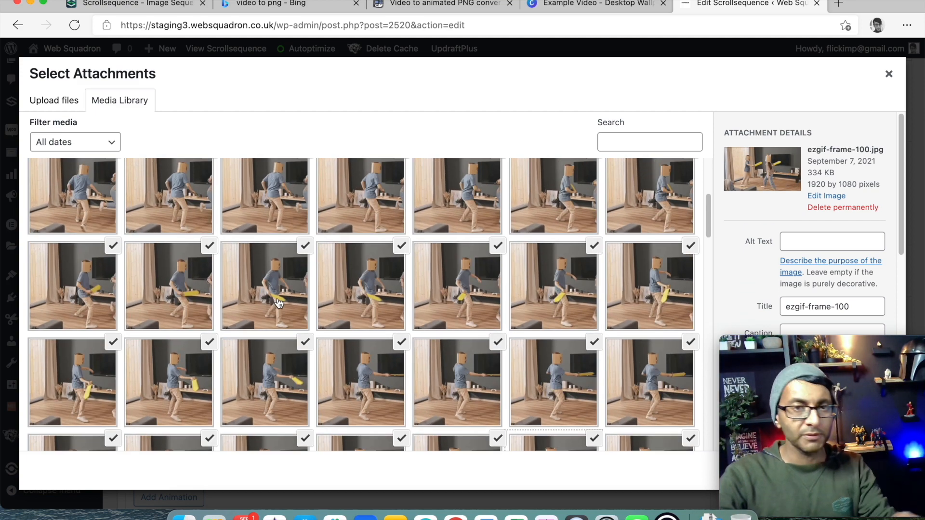
left_click(887, 75)
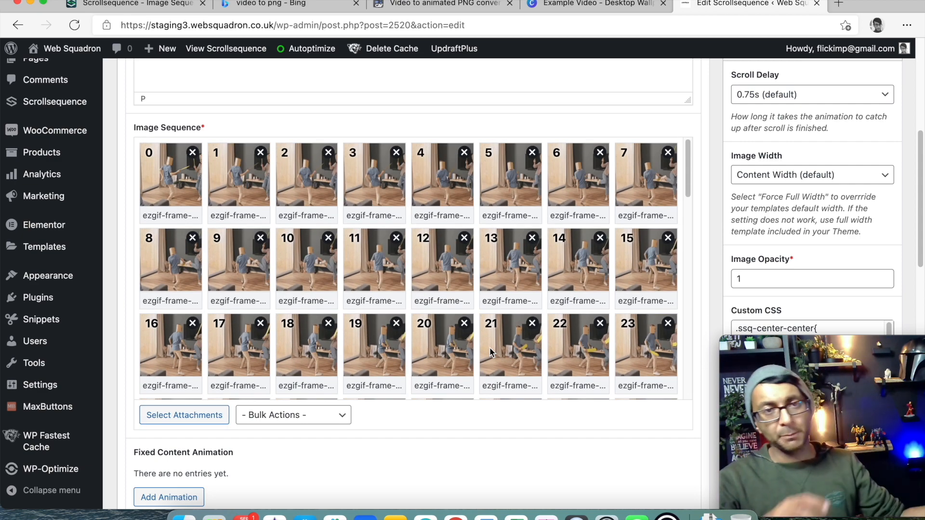
scroll("down", 3)
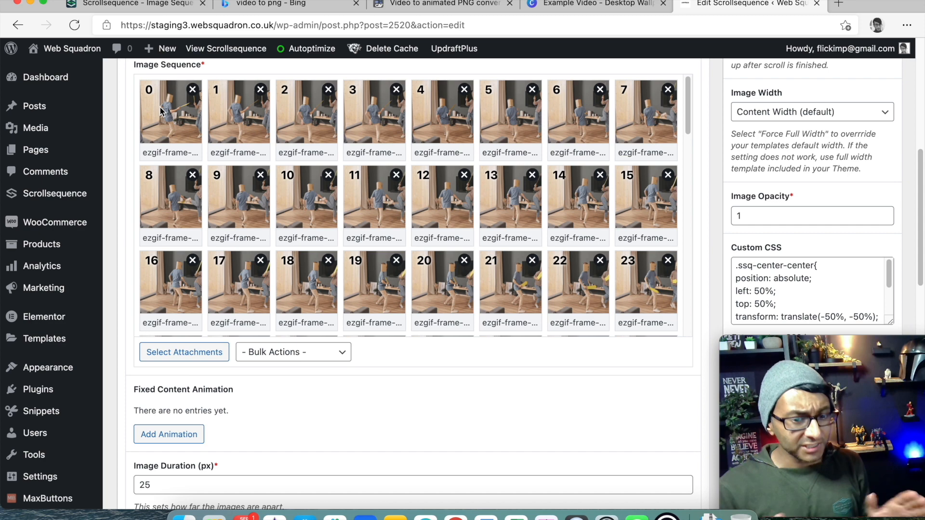
scroll("down", 3)
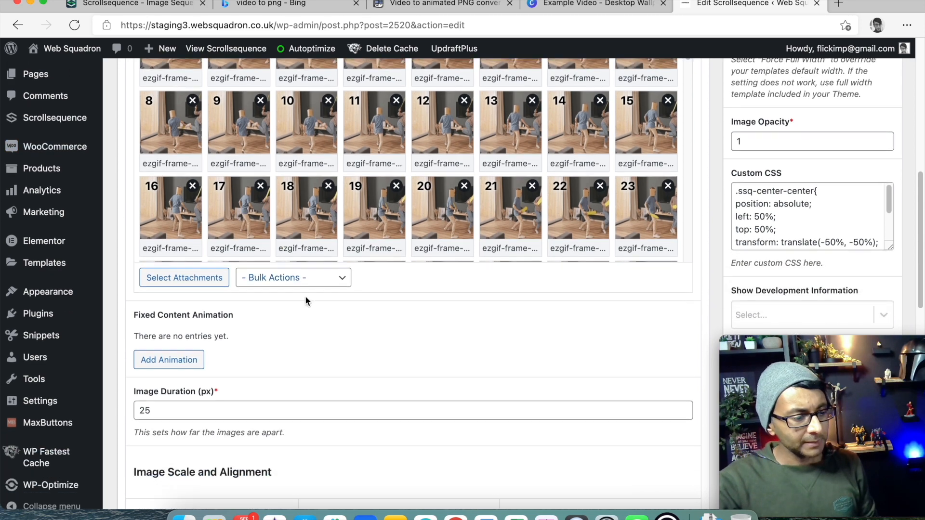
scroll("down", 3)
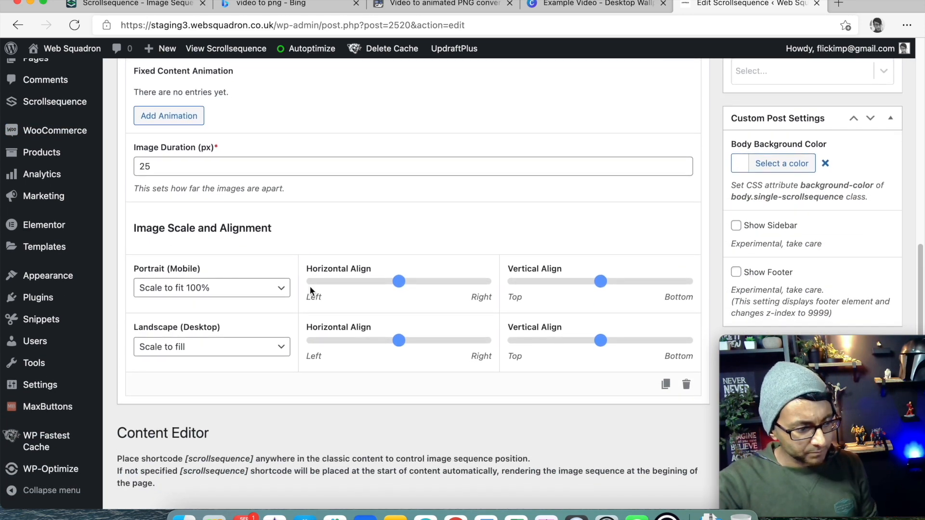
scroll("down", 3)
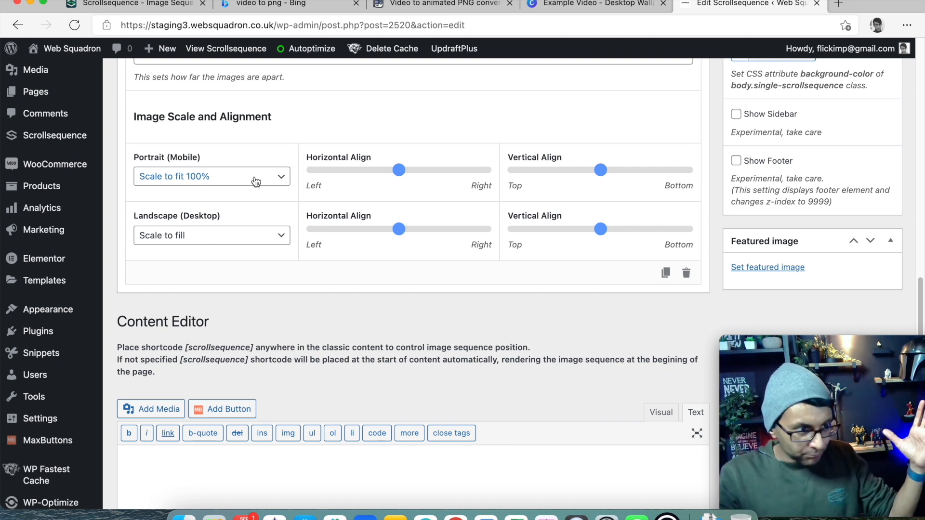
mouse_move(297, 112)
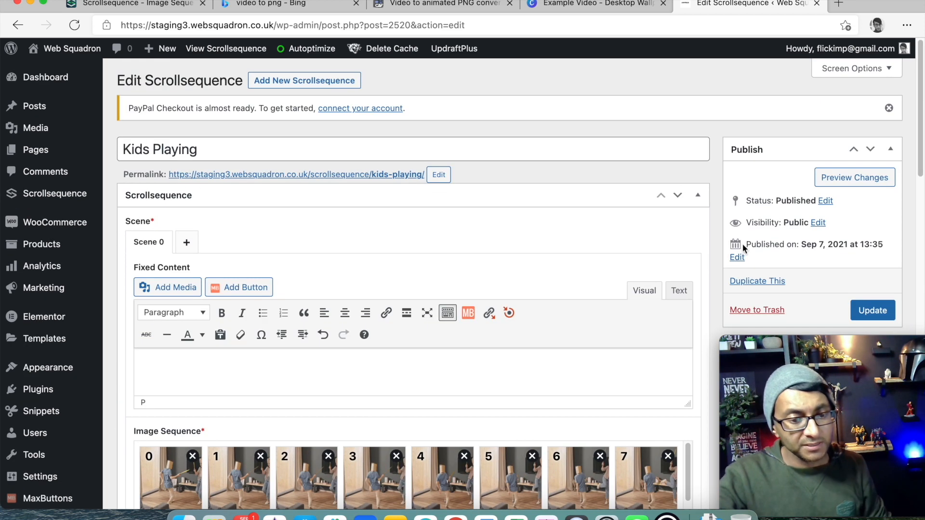
Step: Update the Kids Playing sequence, then go to the Scrollsequence dashboard and sequence list
left_click(873, 310)
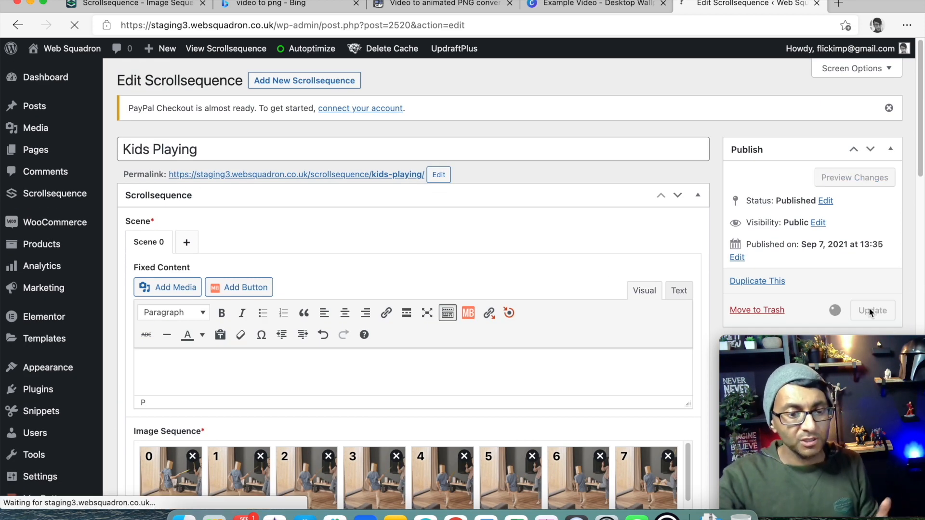
left_click(873, 310)
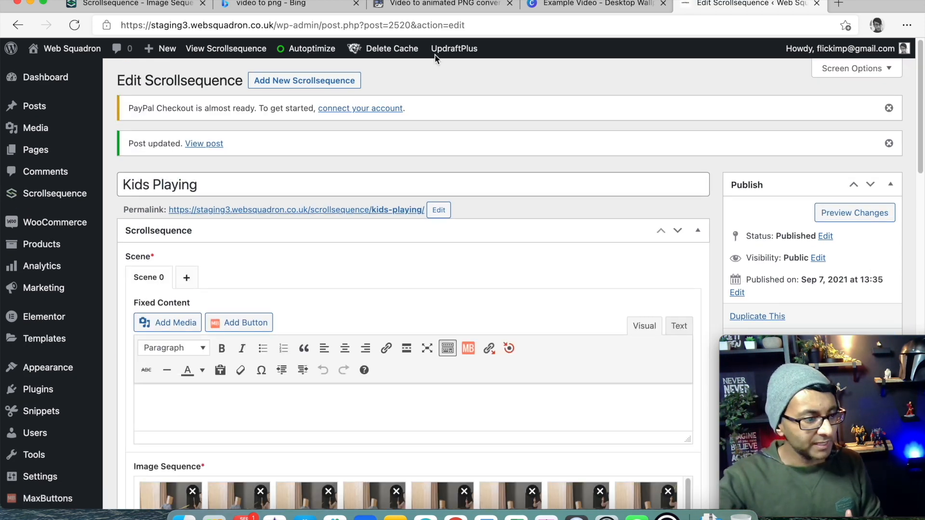
mouse_move(55, 194)
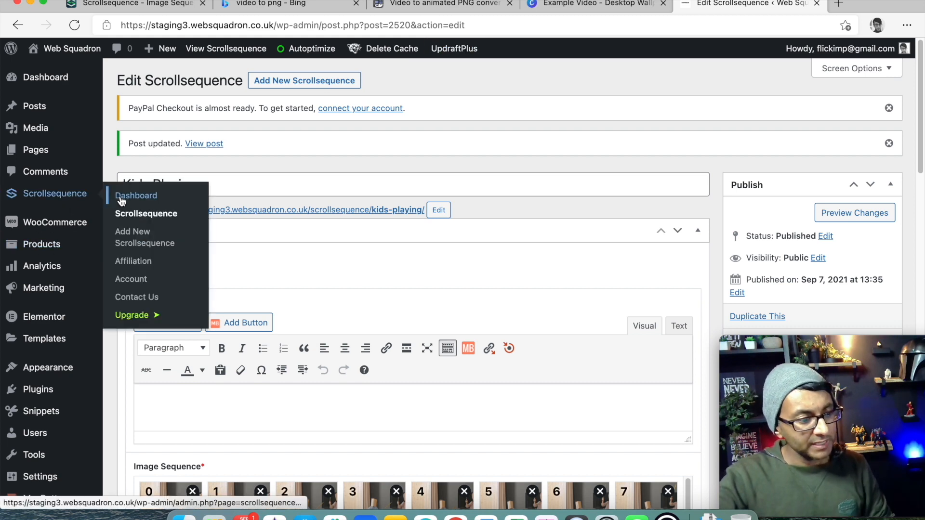
left_click(135, 195)
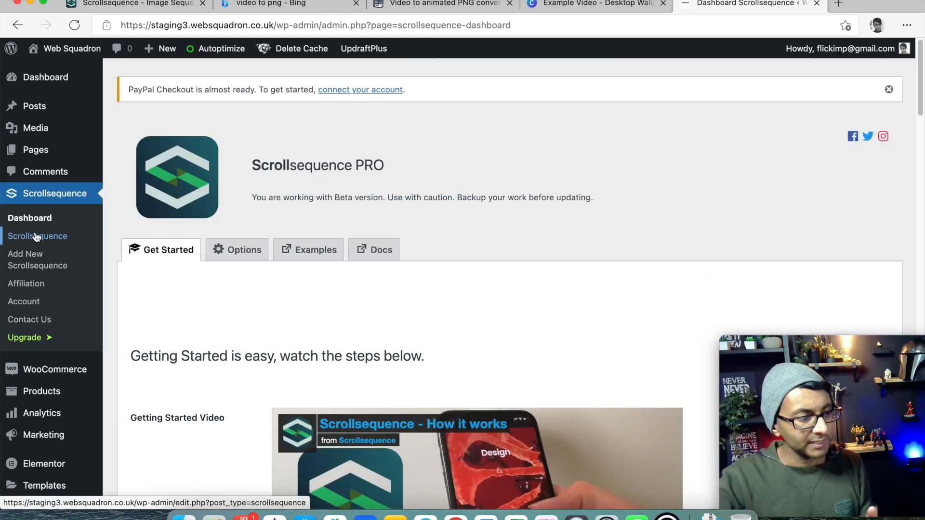
left_click(37, 236)
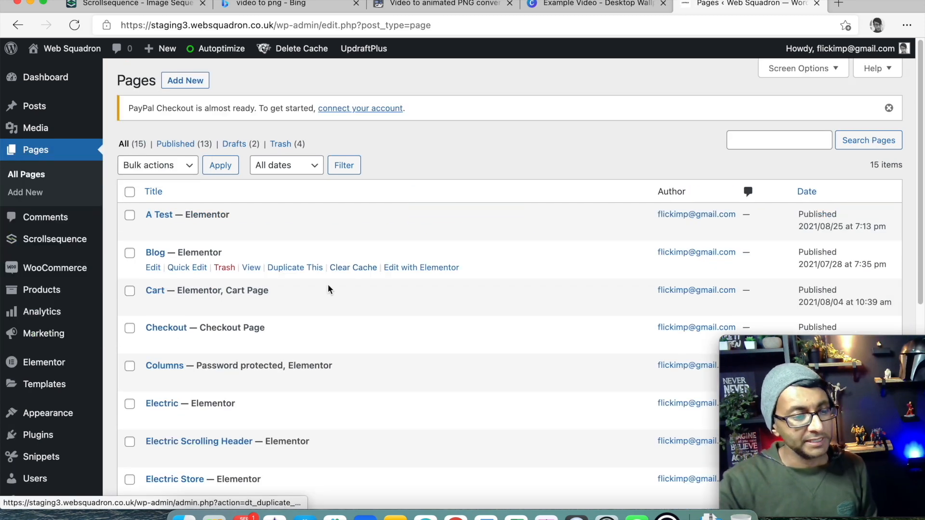
Step: Find the Email page in All Pages and edit it with Elementor
scroll("down", 3)
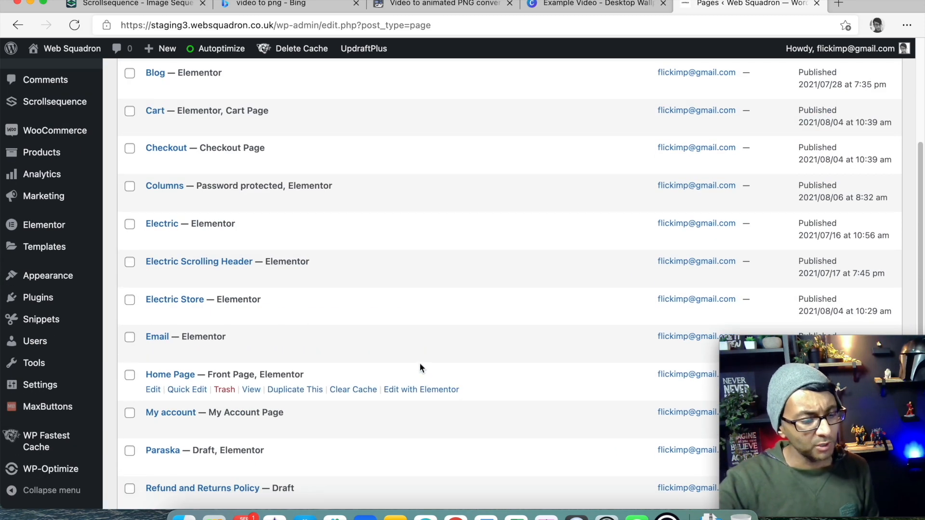
left_click(421, 351)
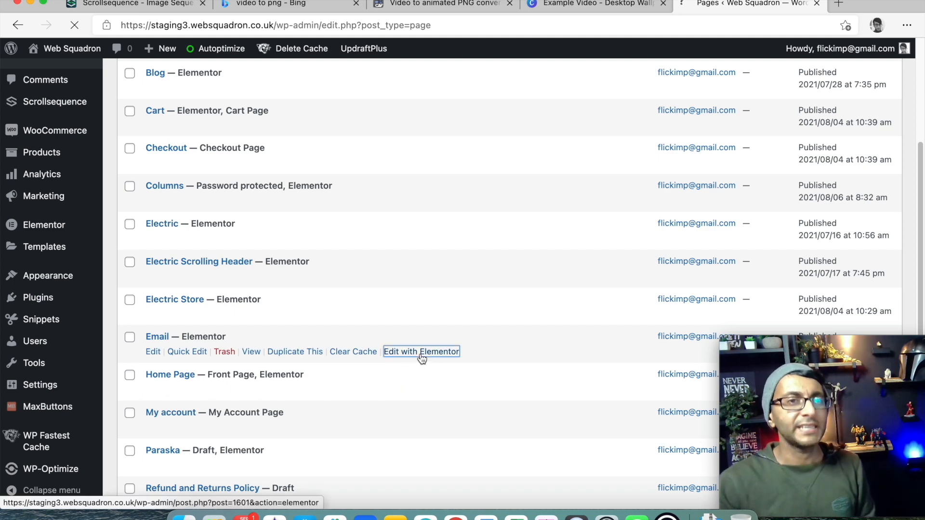
left_click(421, 352)
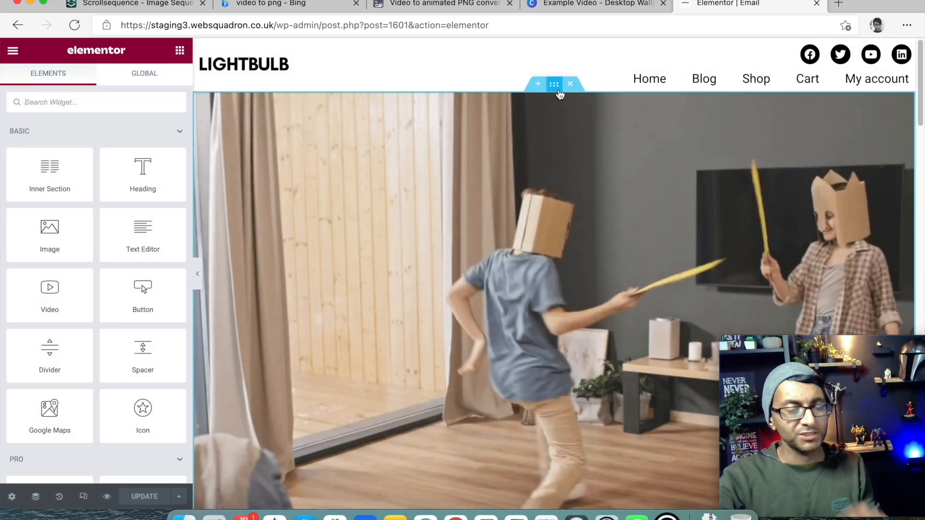
mouse_move(554, 85)
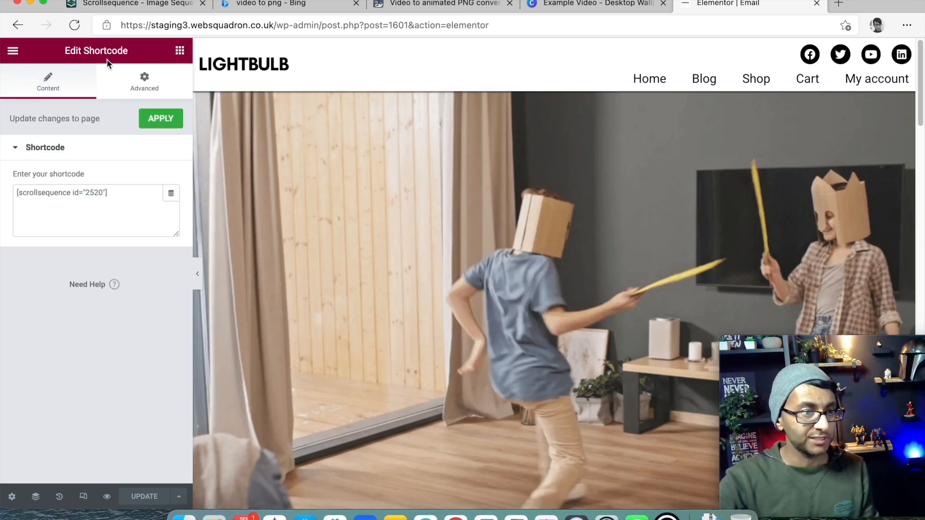
Step: Select the widget showing [scrollsequence id="2520"] and preview the Email page
left_click(111, 192)
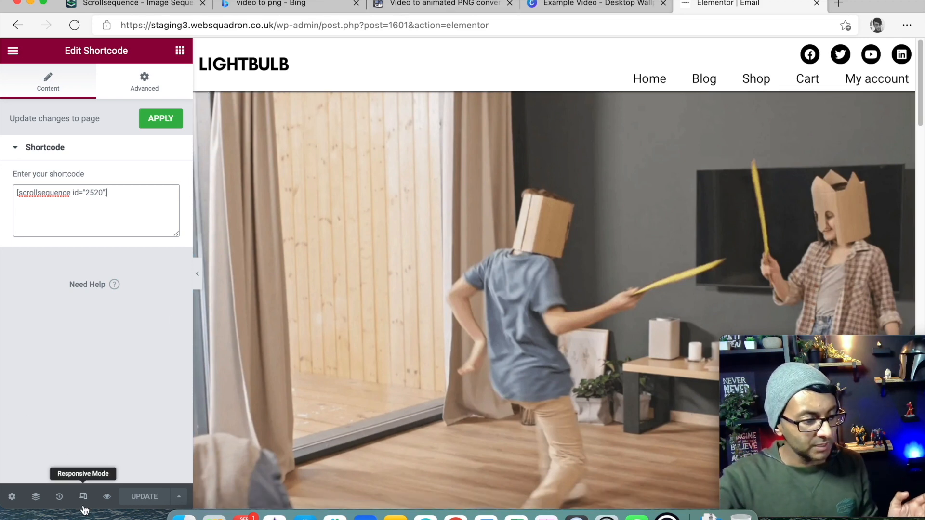
left_click(106, 496)
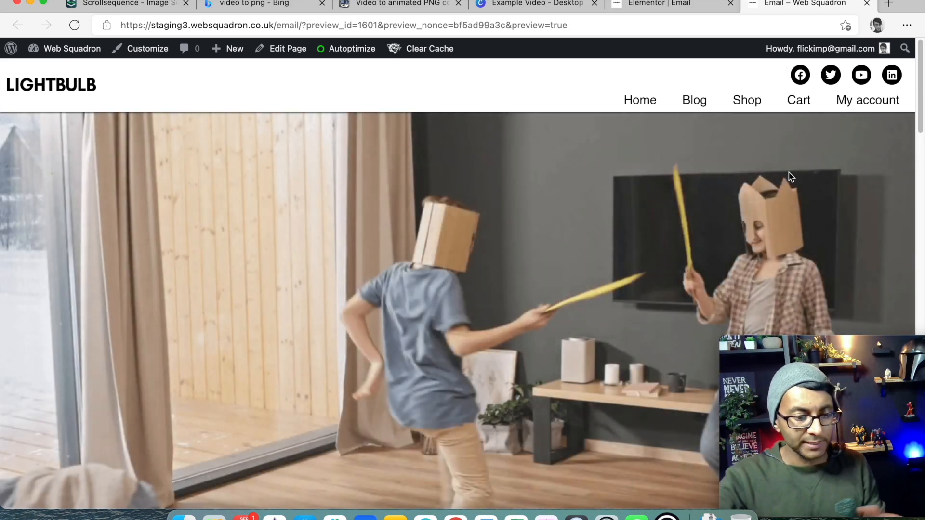
mouse_move(922, 106)
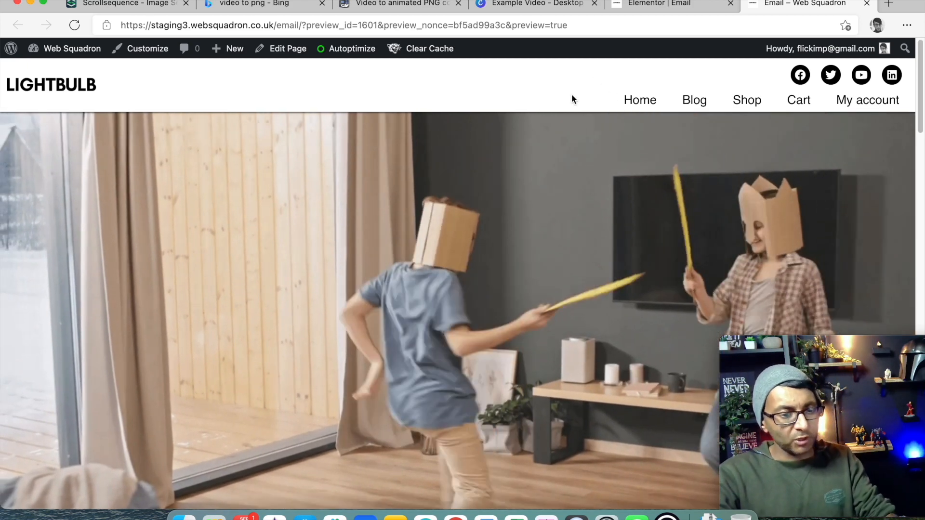
Step: Scroll through the kids-playing animation in the preview, then go to the ezgif video-to-APNG tab
left_click(120, 4)
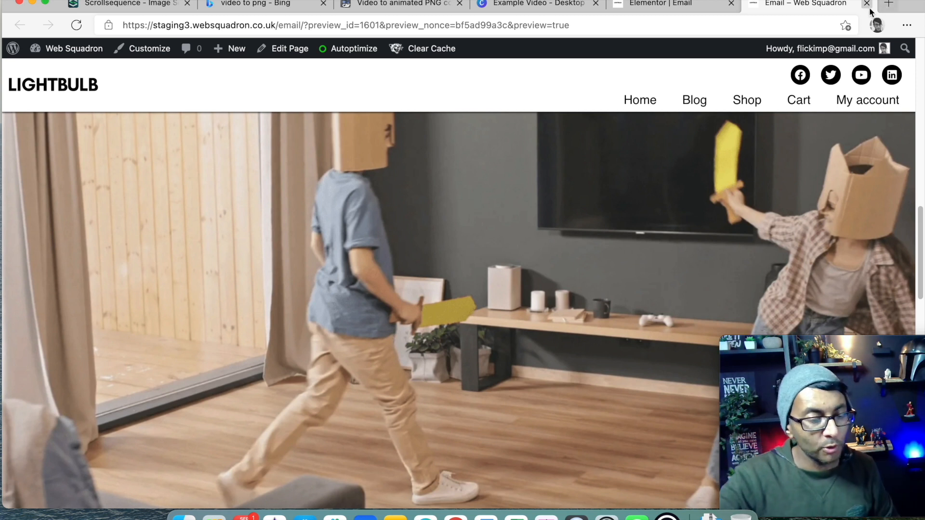
mouse_move(846, 25)
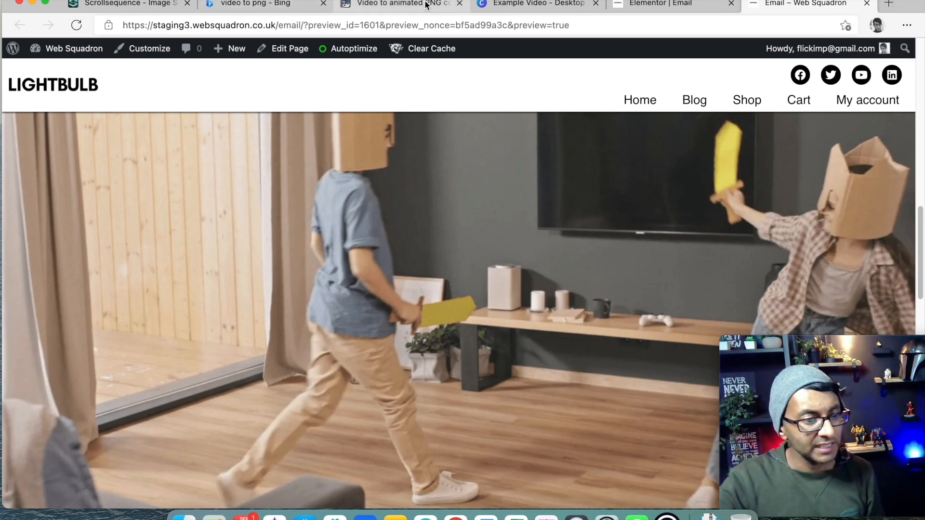
left_click(410, 5)
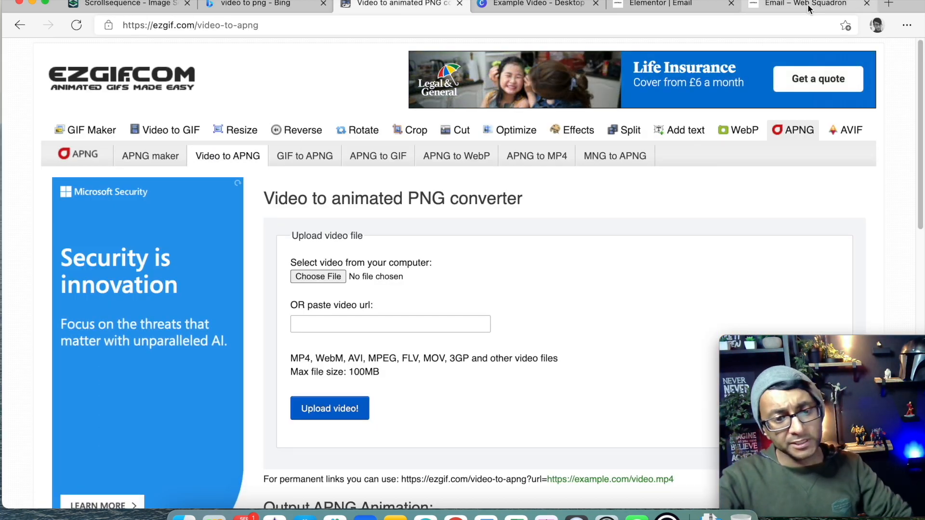
Step: Return to the WordPress admin and show the list of scroll sequences
left_click(809, 4)
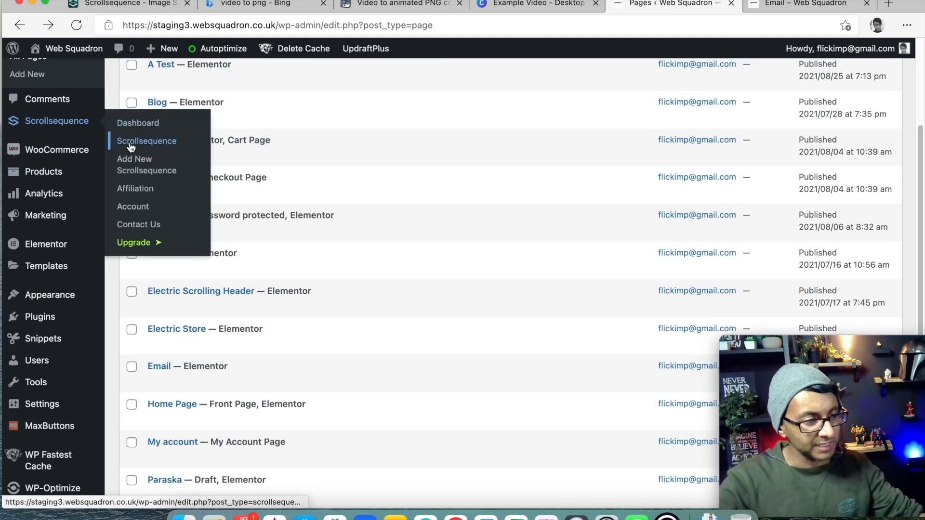
left_click(146, 140)
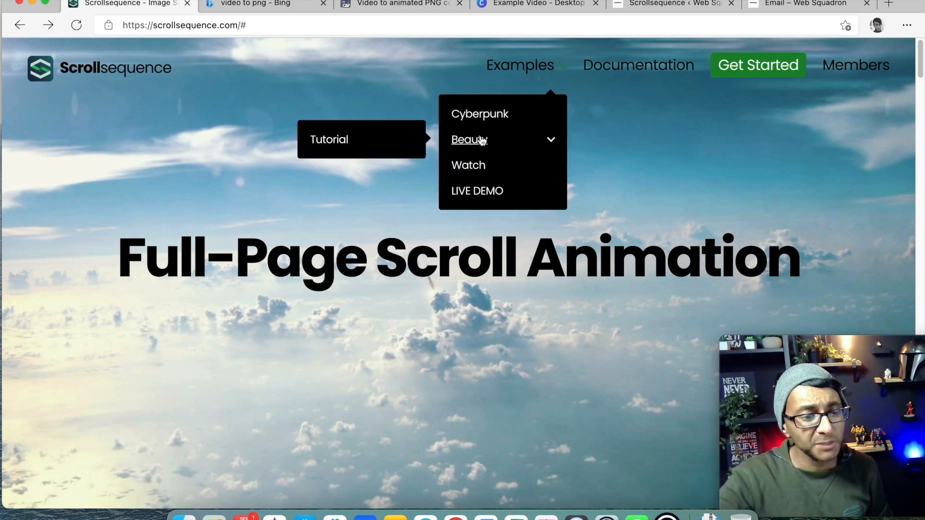
Step: Play the Beauty example's scroll animation to 'Another night on Earth.', then return to the Email preview tab
left_click(469, 140)
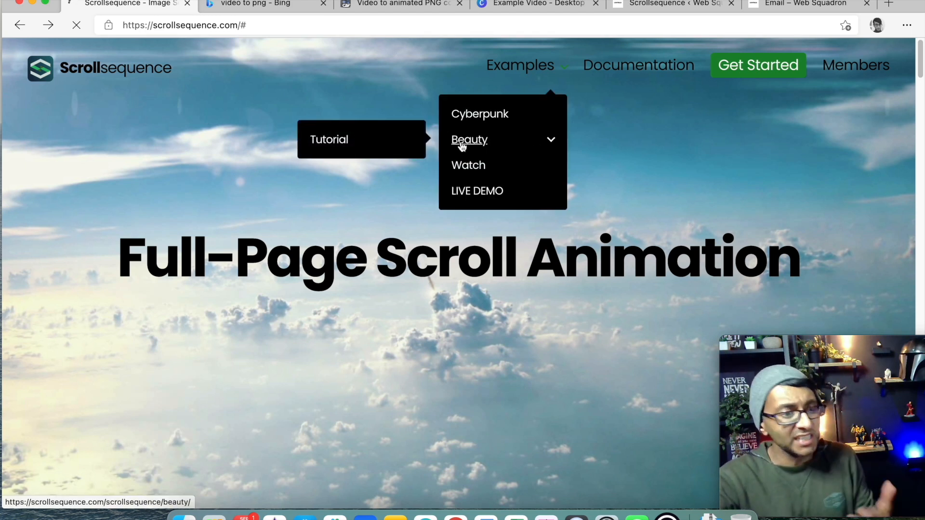
left_click(469, 140)
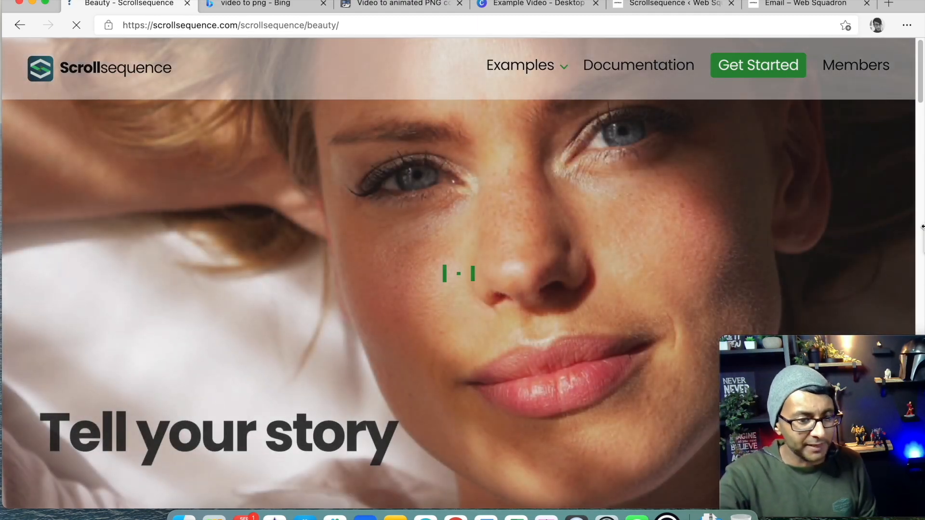
scroll("down", 3)
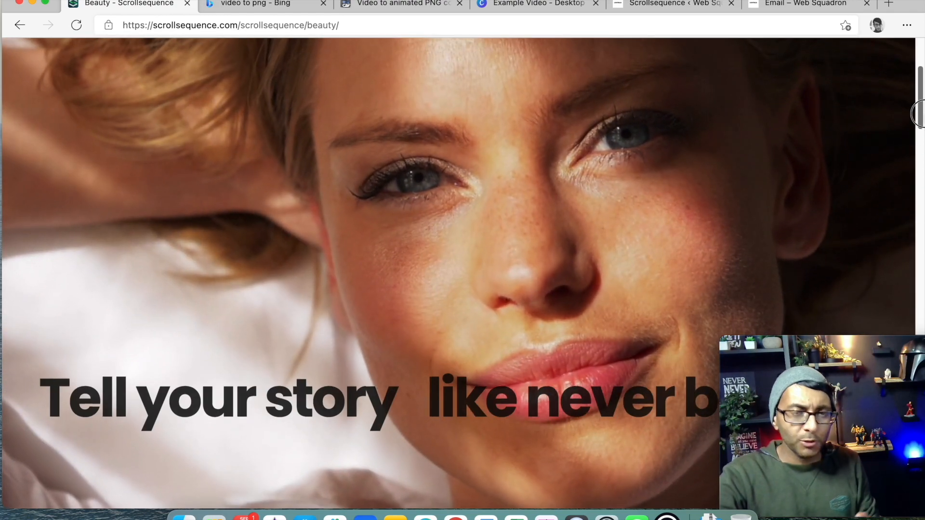
scroll("down", 3)
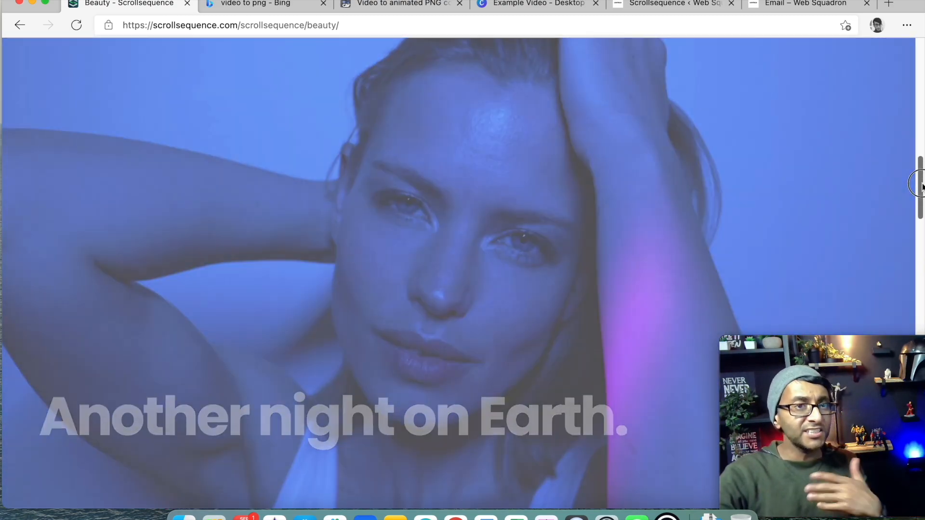
scroll("down", 3)
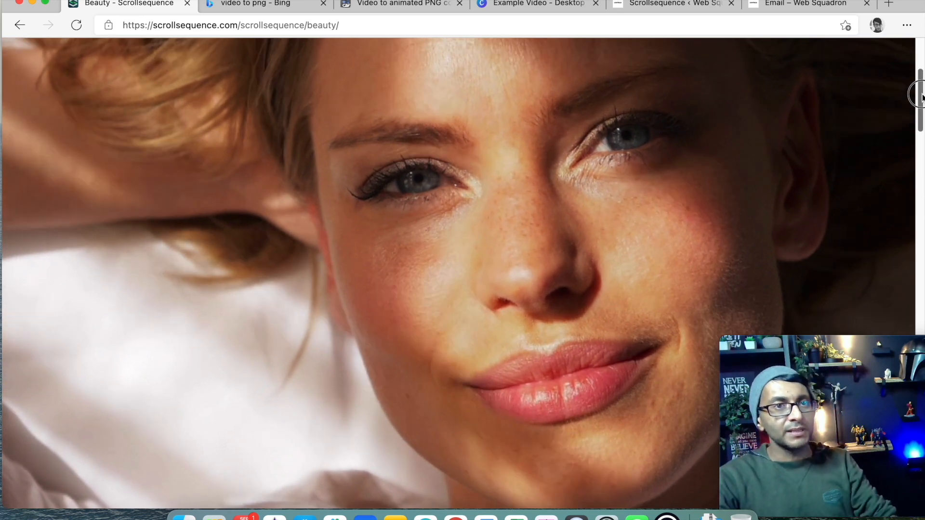
scroll("down", 3)
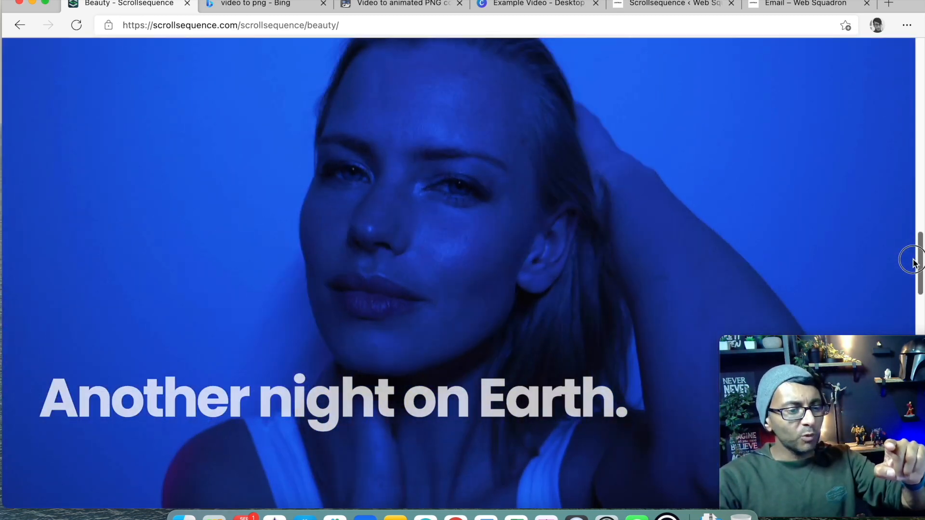
scroll("down", 3)
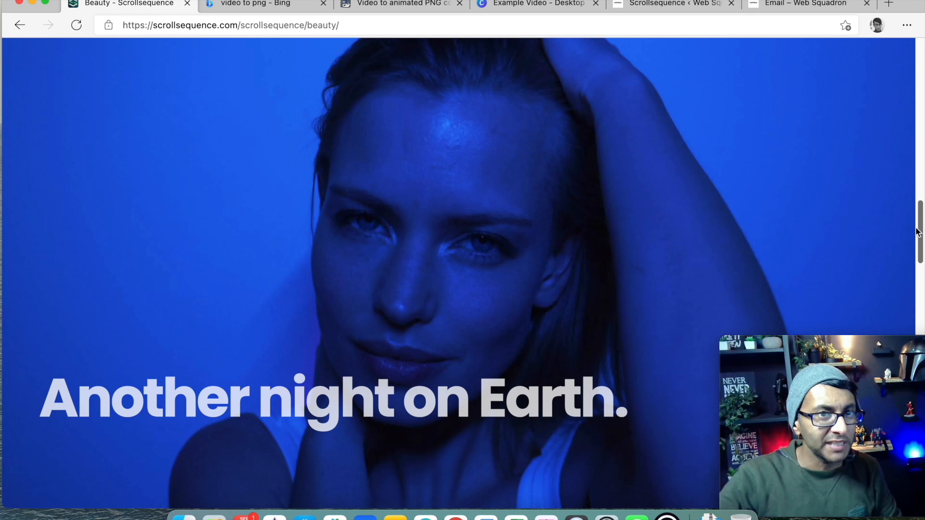
mouse_move(752, 214)
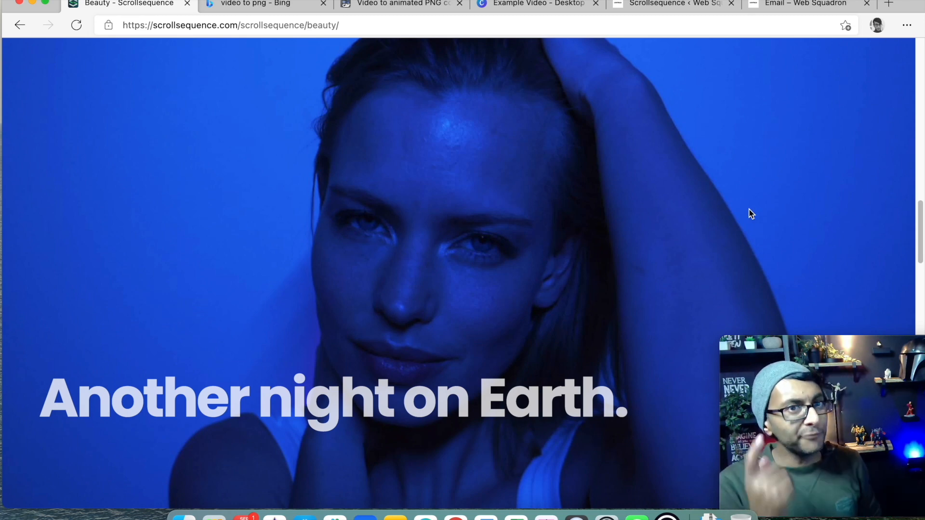
left_click(800, 4)
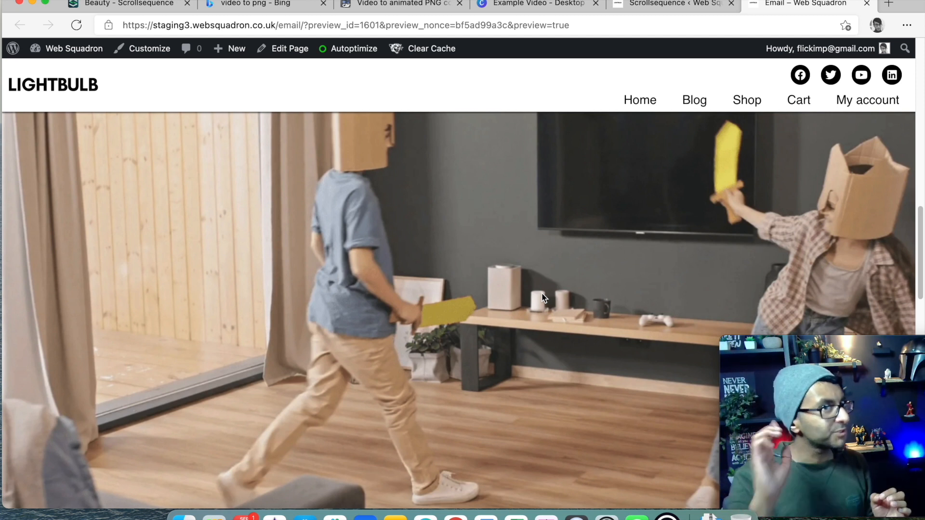
mouse_move(453, 323)
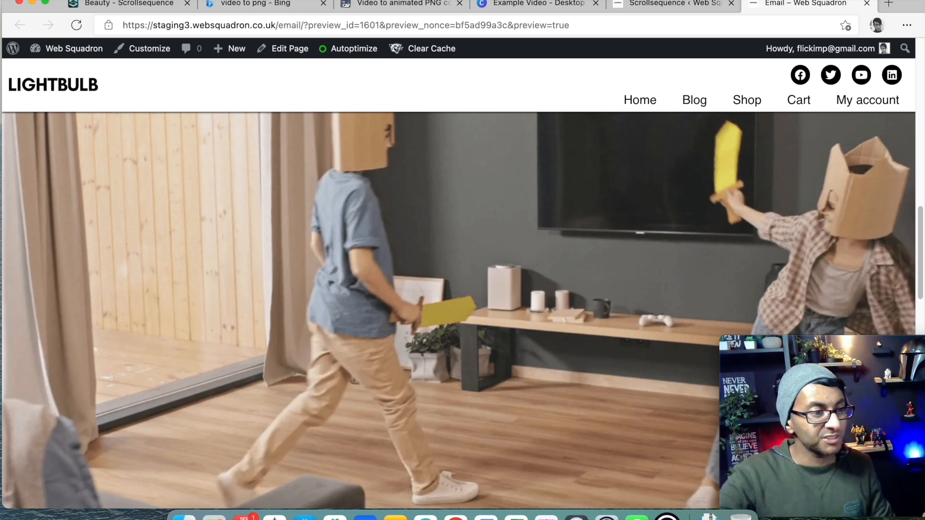
Step: Switch back to the Beauty demo tab and scroll its 'Tell your story' opening scene
left_click(130, 3)
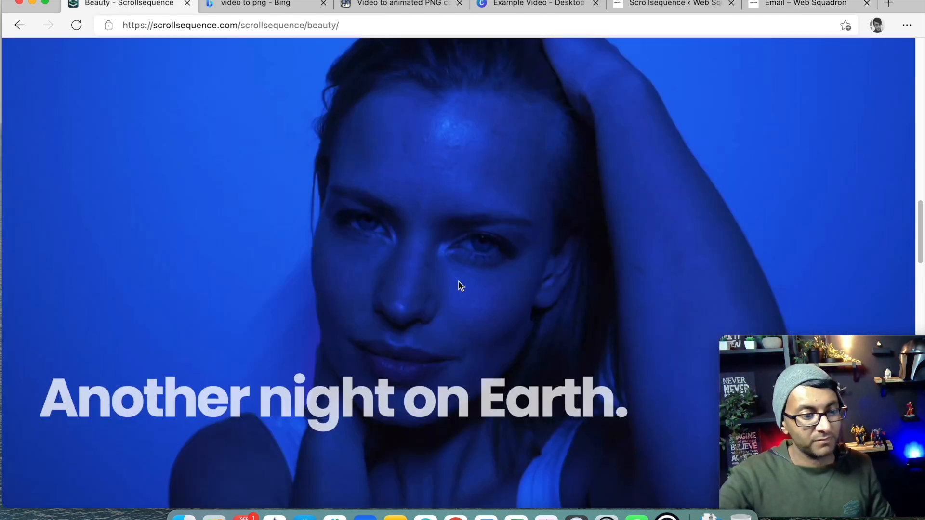
scroll("down", 3)
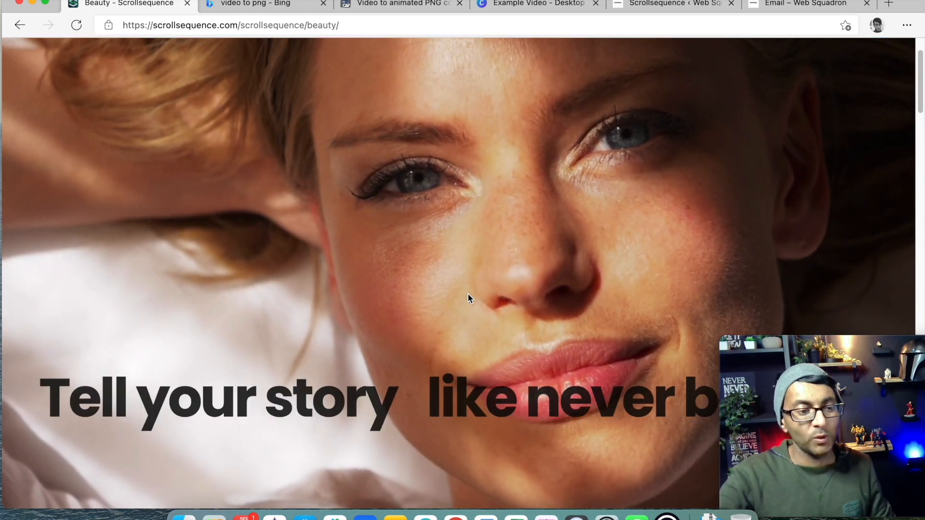